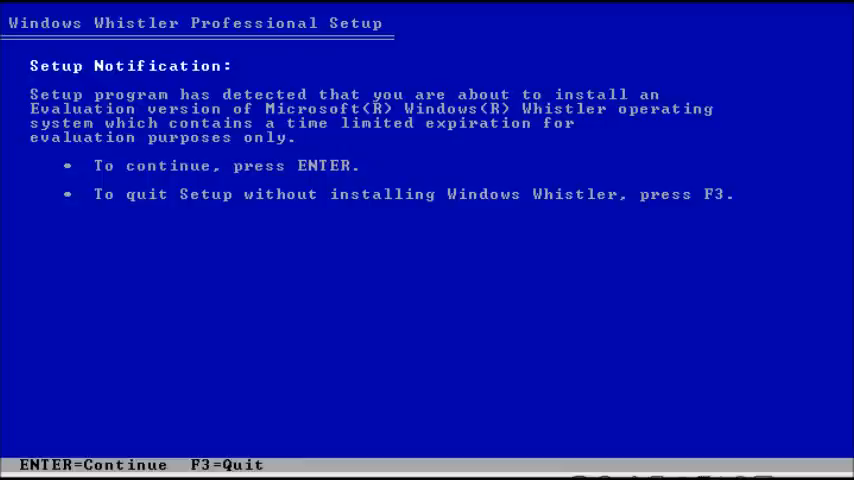
Step: Accept the evaluation notice and licence, and install onto the 5114 MB unpartitioned space
key("enter")
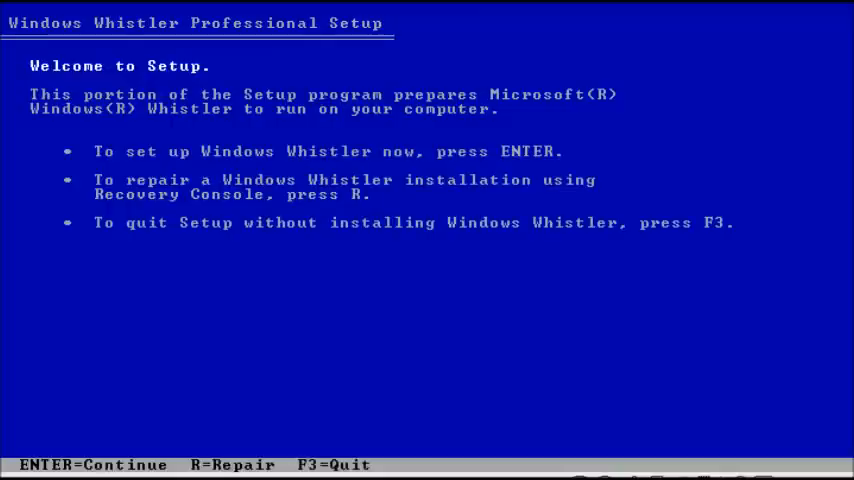
key("enter")
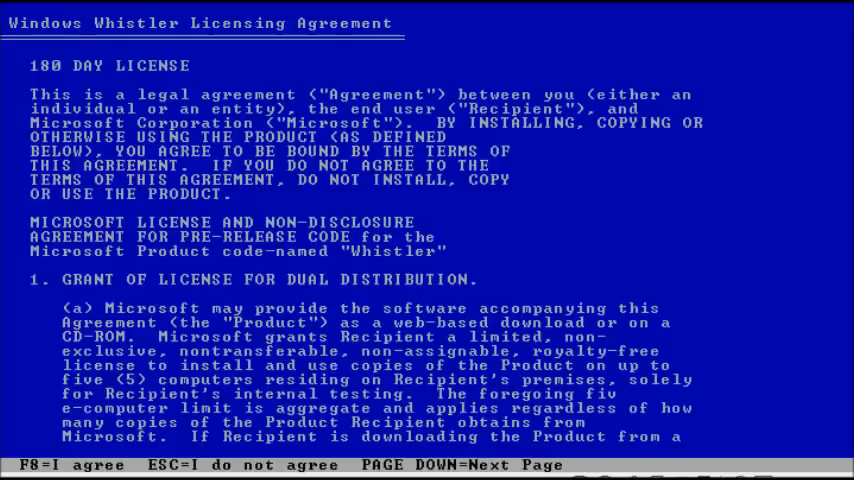
key("f8")
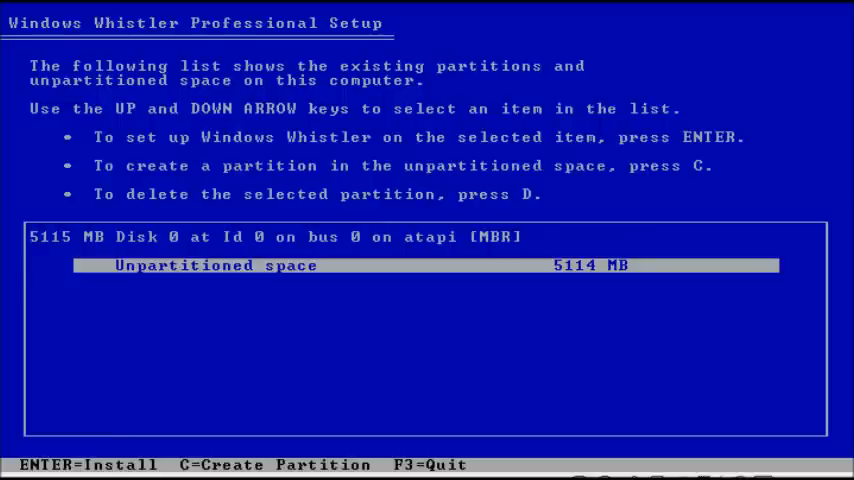
key("enter")
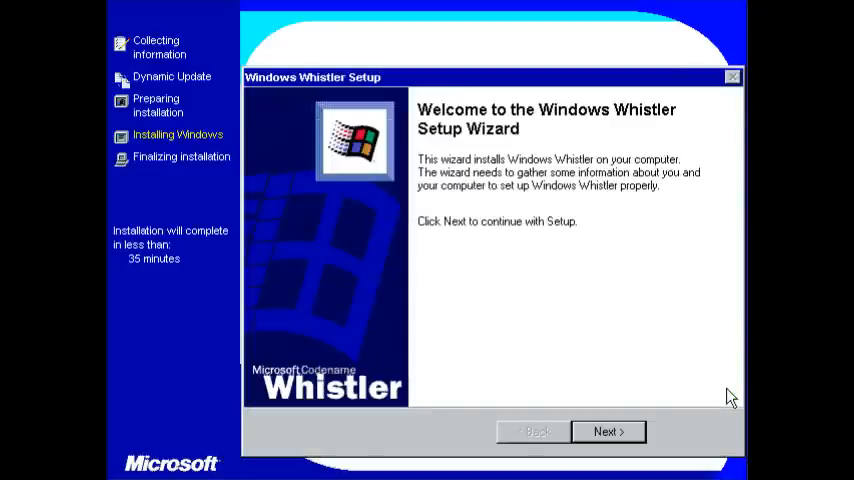
mouse_move(308, 16)
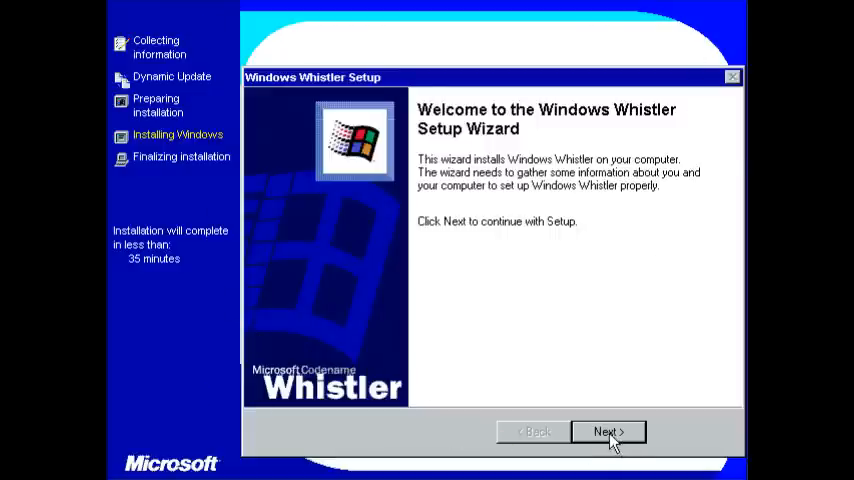
Step: Dismiss the Setup Wizard welcome page with Next
left_click(608, 432)
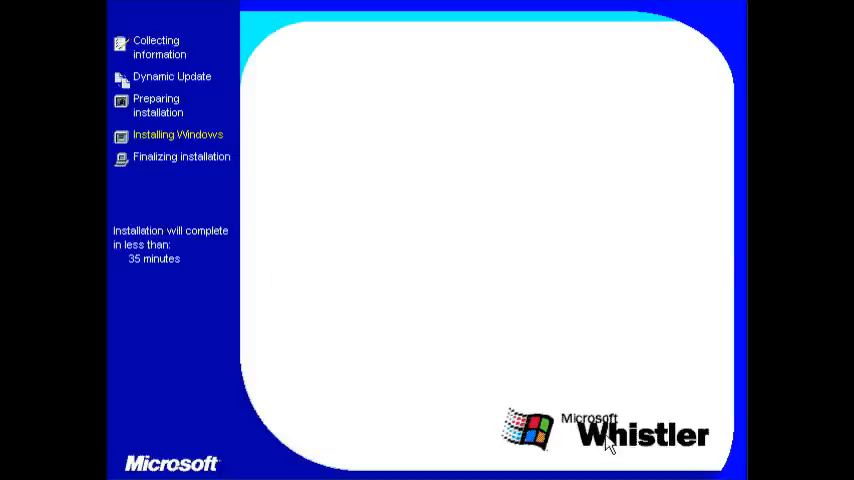
mouse_move(600, 444)
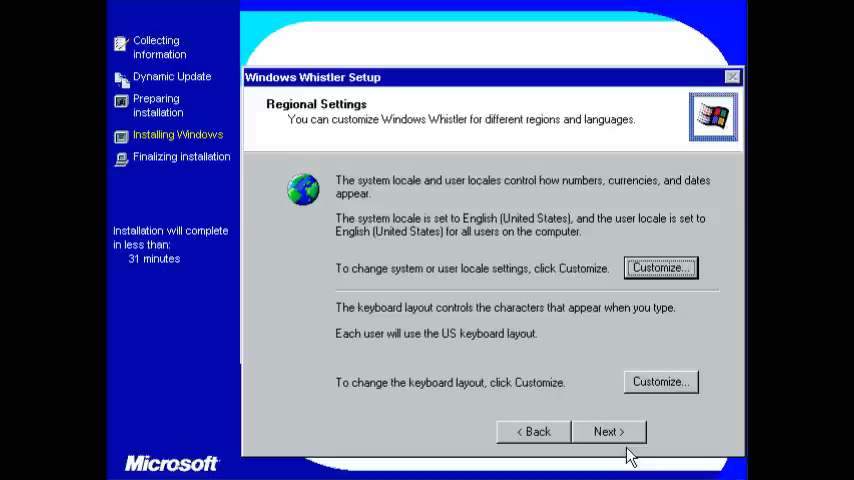
Step: Set the regional location to United Kingdom and confirm the change
left_click(660, 268)
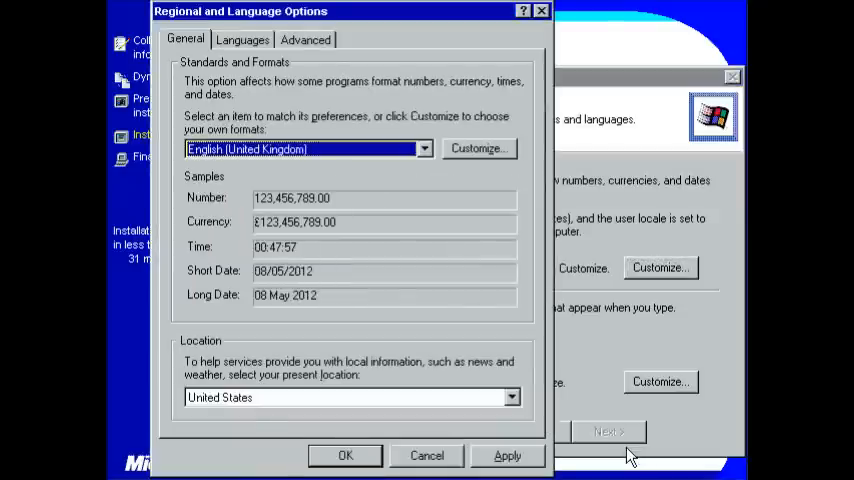
left_click(350, 396)
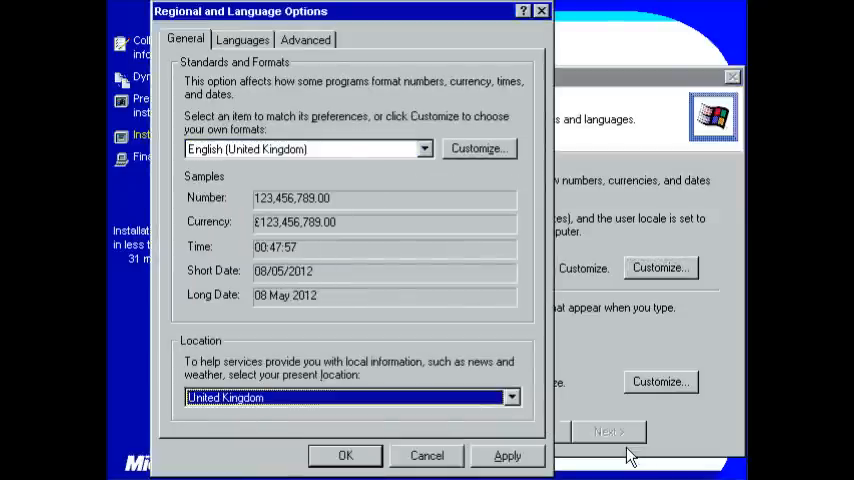
left_click(344, 456)
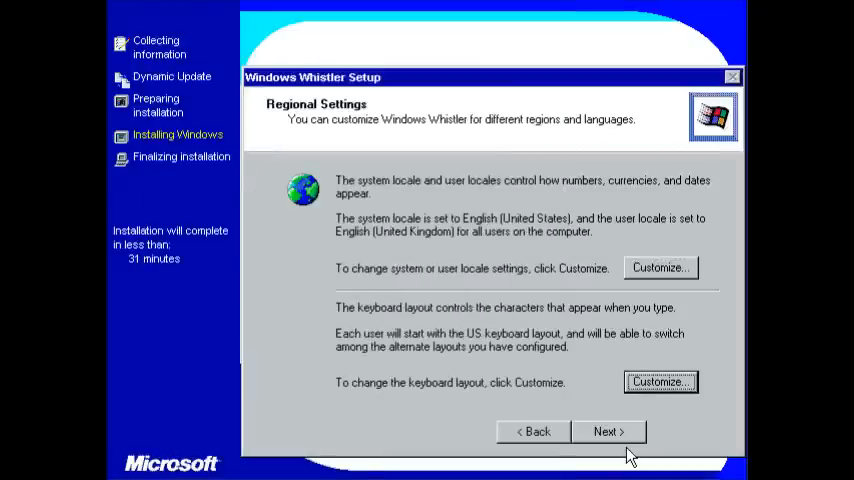
Step: Review the keyboard layout options and close them unchanged
left_click(660, 268)
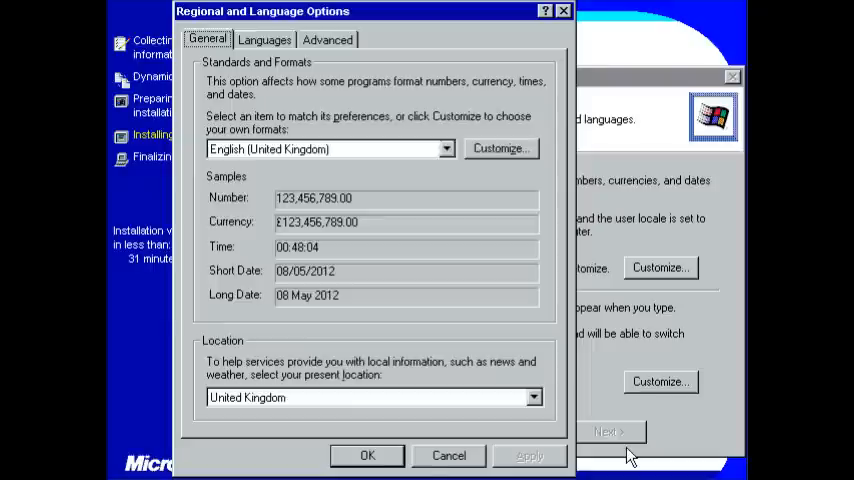
left_click(328, 40)
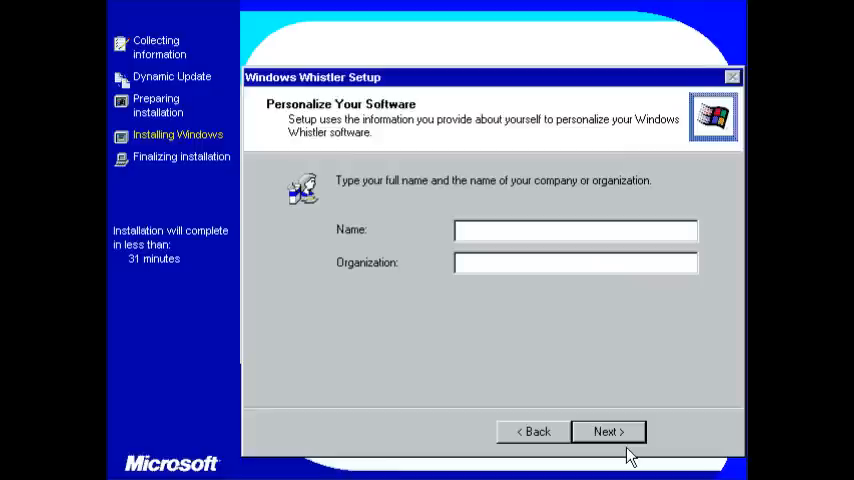
Step: Enter owner name 'MajorSky', keep the suggested computer name and the UK date and time
type("MajorSky")
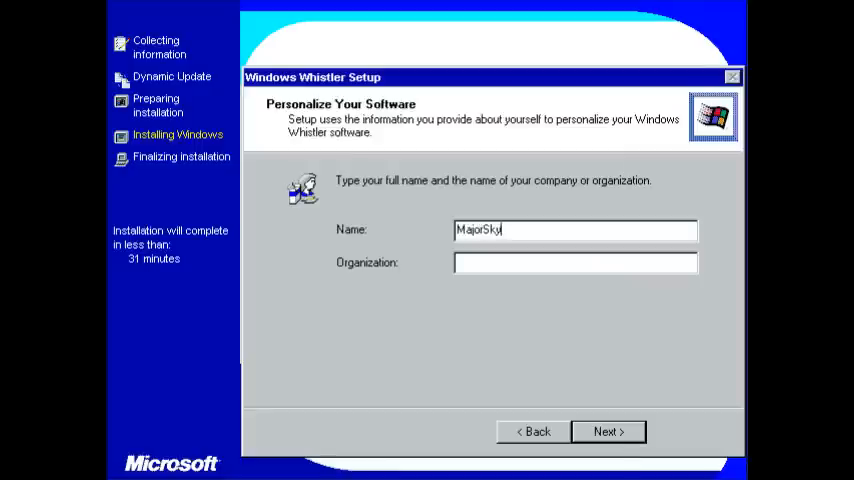
left_click(608, 432)
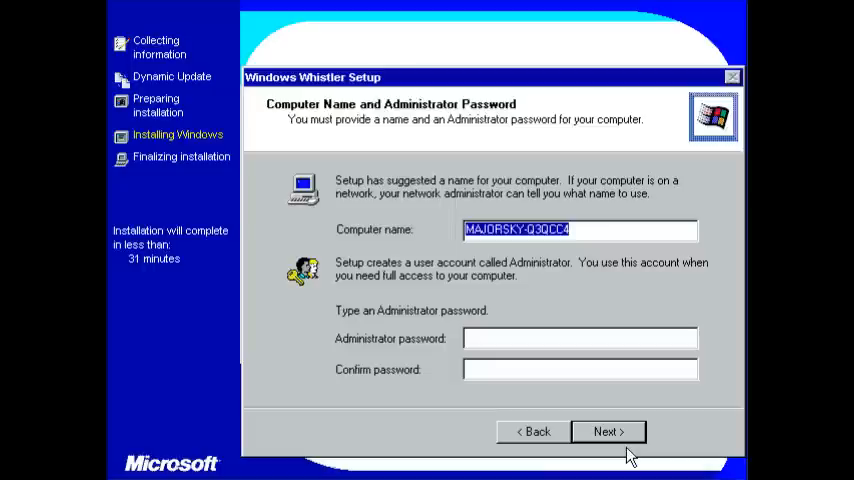
left_click(608, 432)
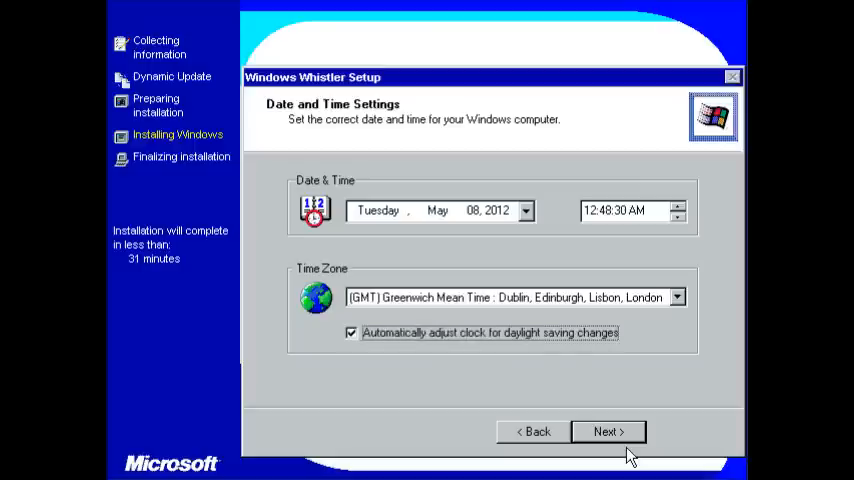
left_click(608, 432)
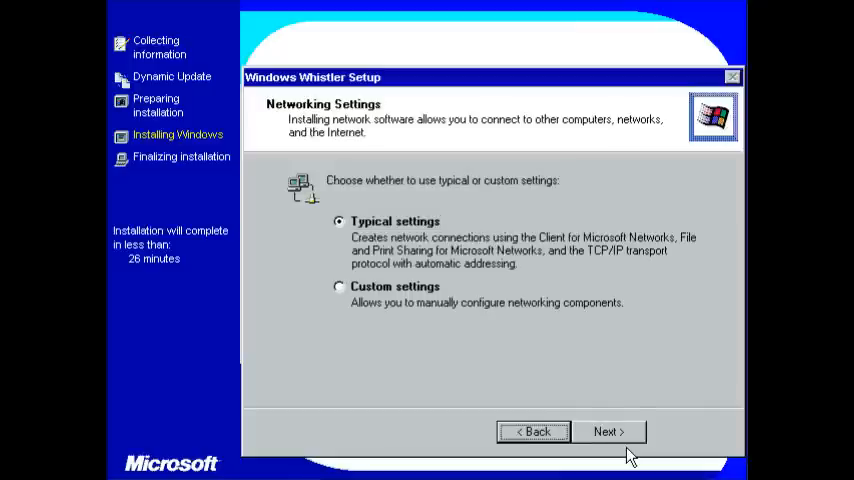
Step: Accept typical network settings and the WORKGROUP workgroup
left_click(608, 432)
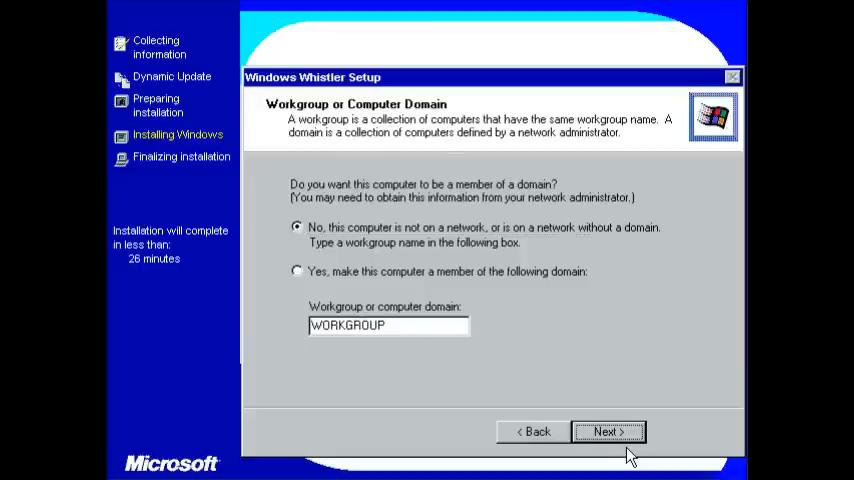
left_click(608, 432)
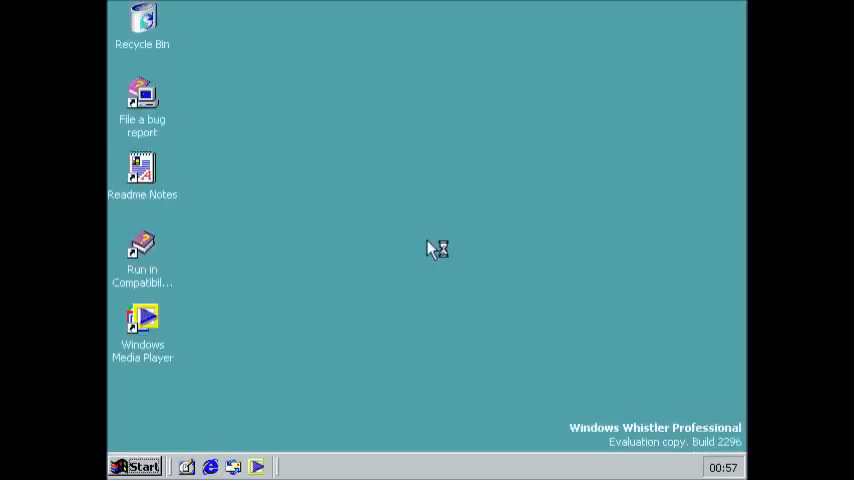
left_click(136, 466)
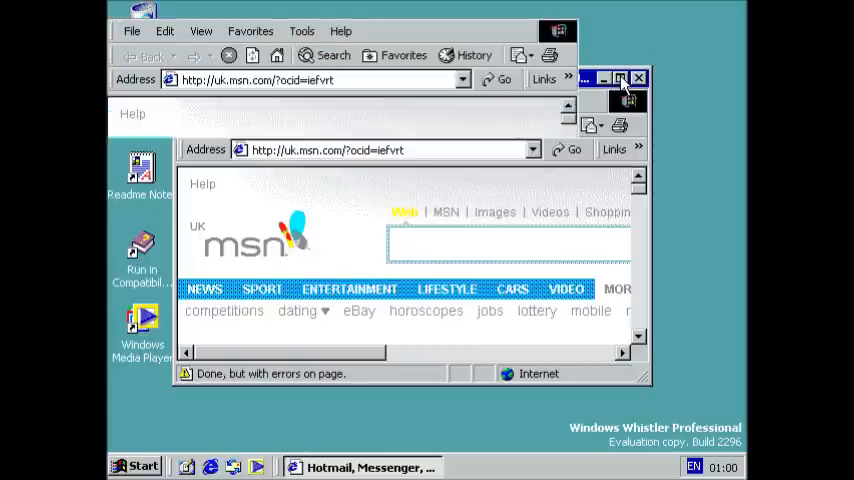
Step: View the About Internet Explorer version details, then close the browser
left_click(620, 80)
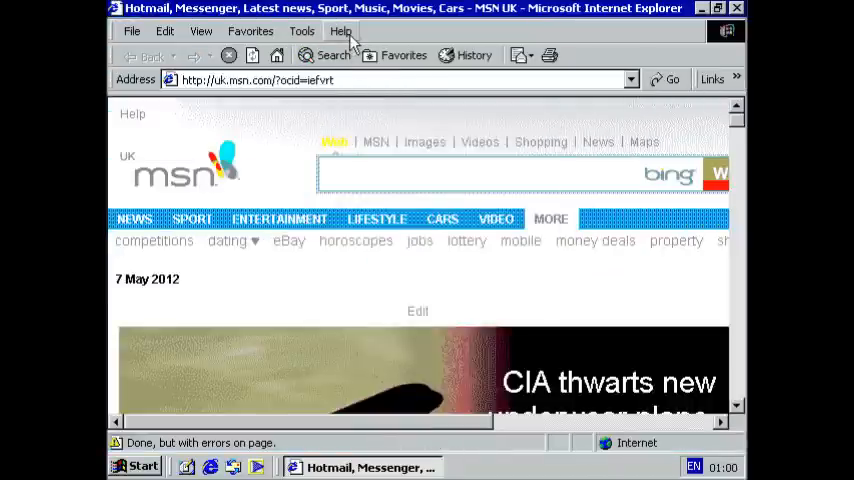
left_click(340, 32)
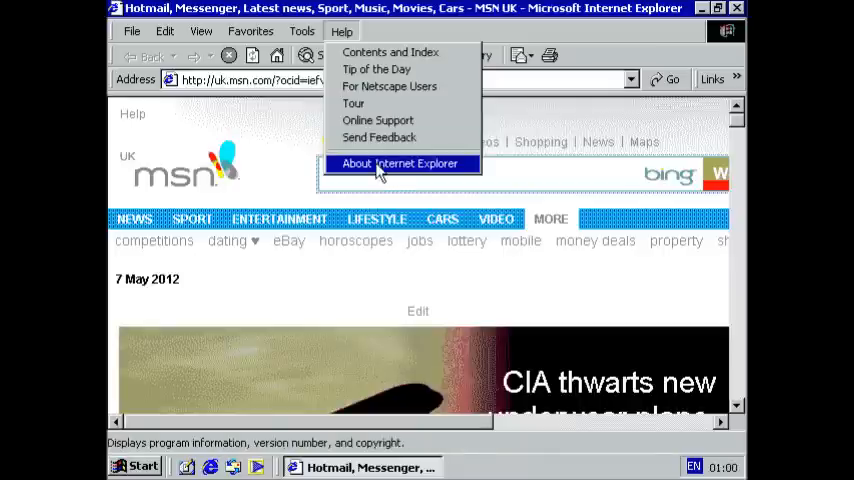
left_click(400, 164)
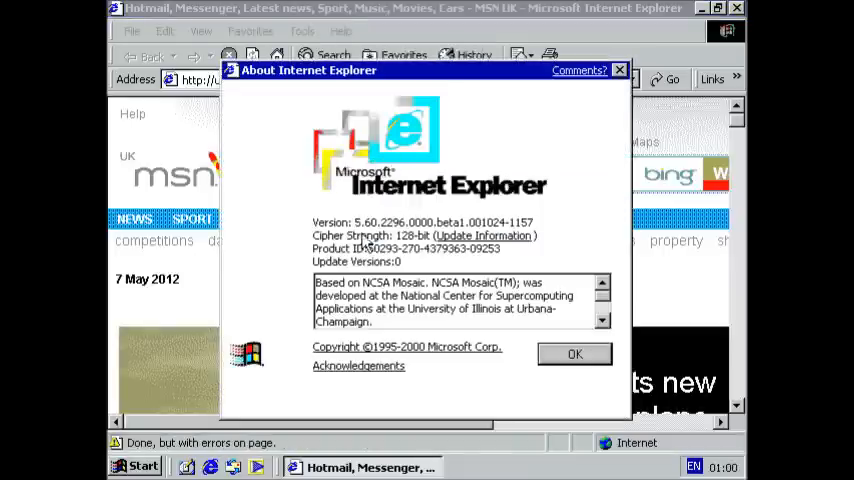
left_click(576, 354)
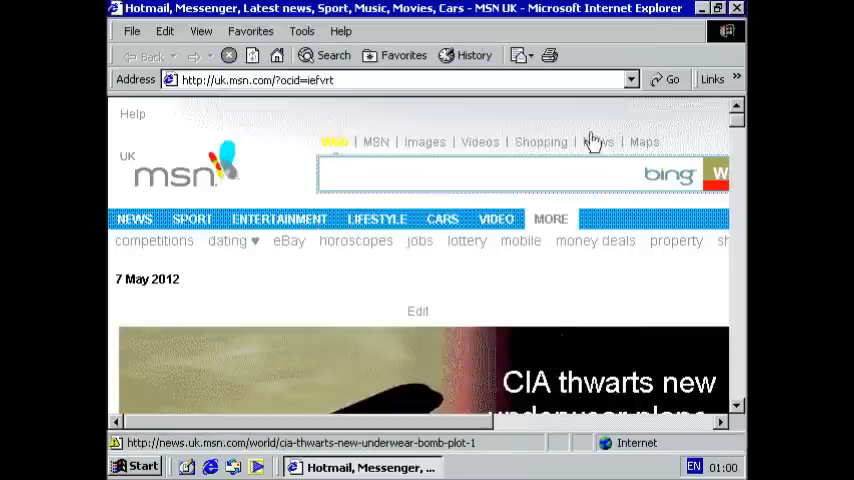
left_click(736, 8)
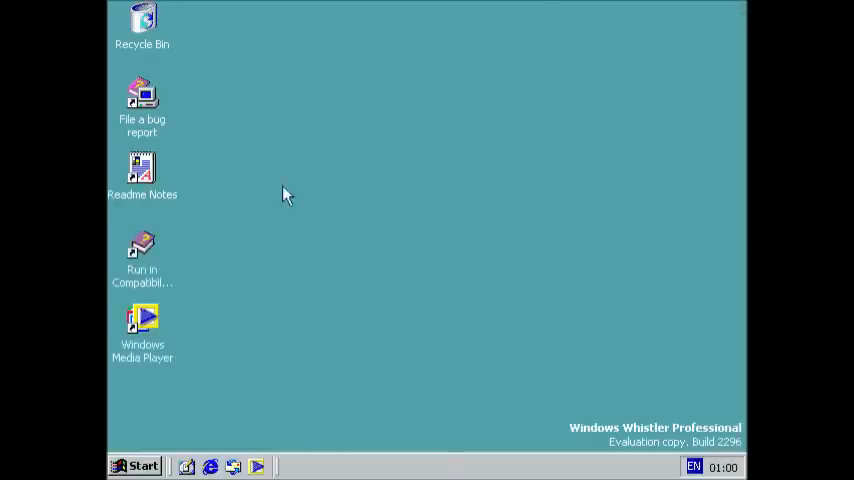
Step: Bring up Display Properties on its Settings tab showing resolution and colours
left_click(142, 248)
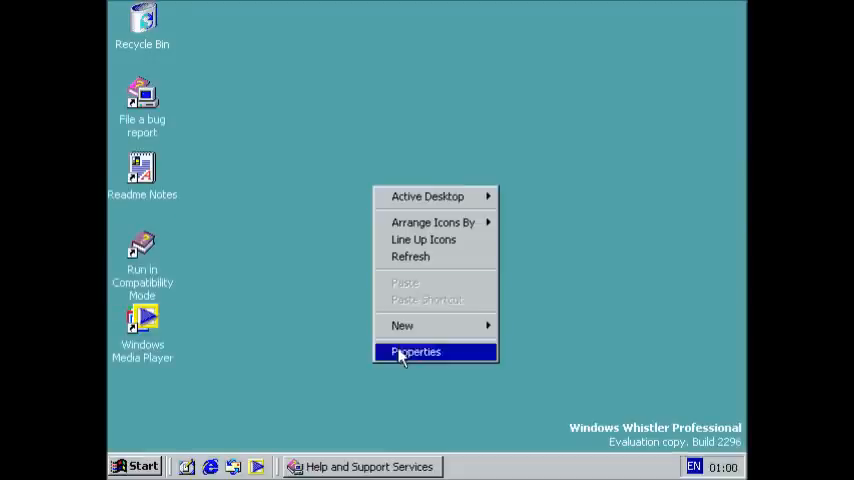
left_click(414, 352)
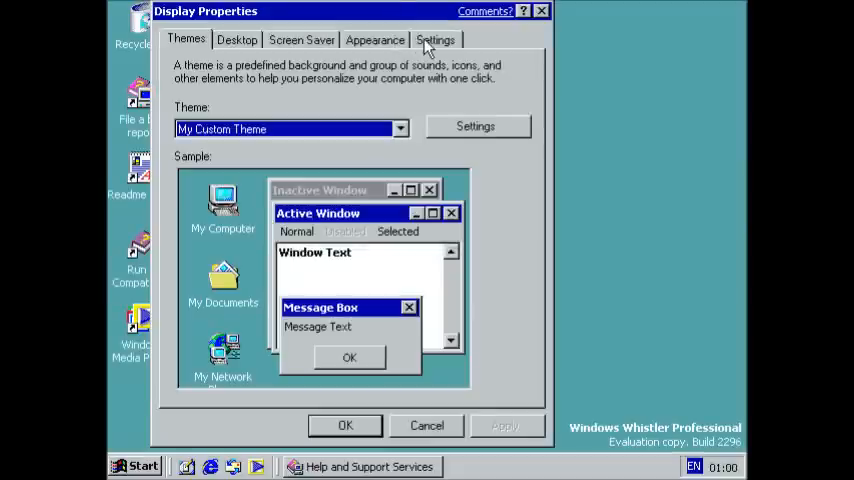
left_click(436, 40)
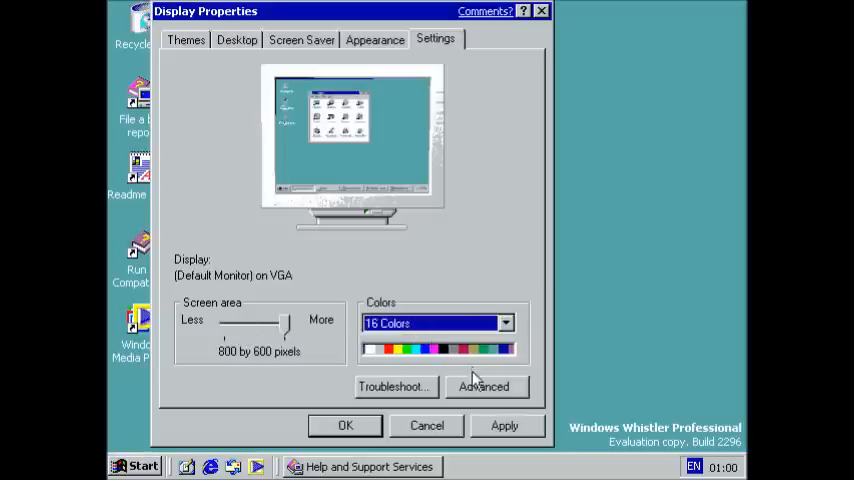
Step: Review the advanced adapter and Monitor properties and cancel without changes
left_click(484, 388)
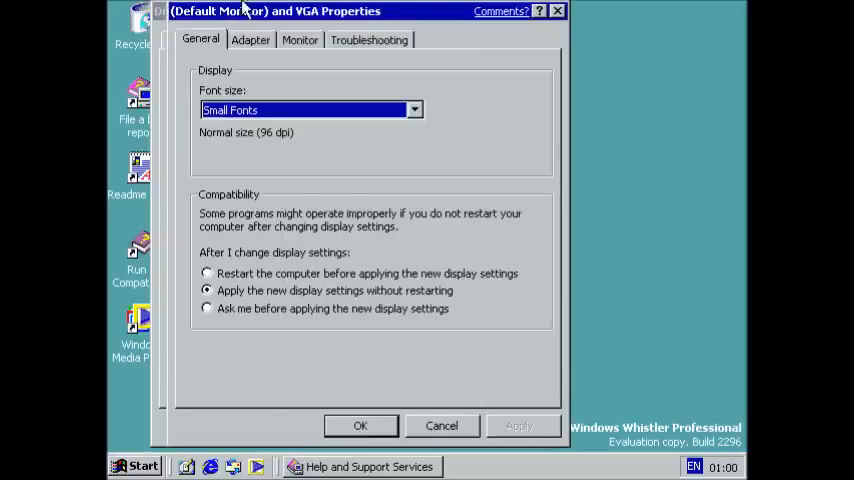
left_click(300, 40)
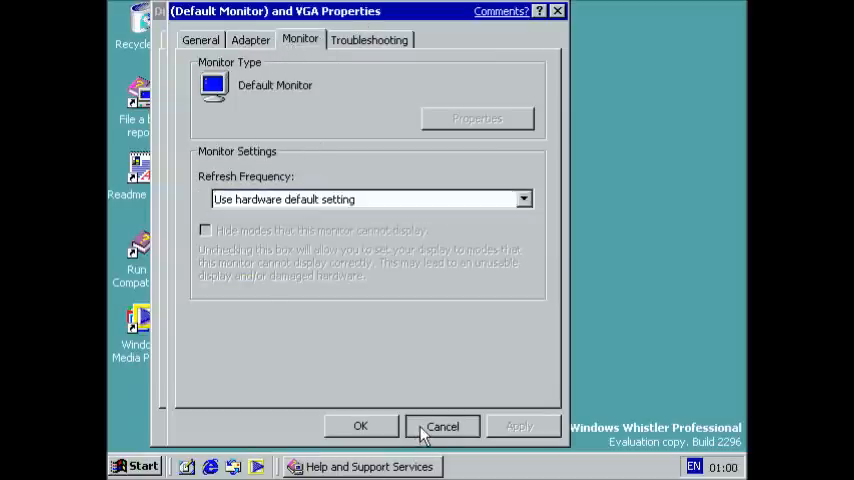
left_click(442, 426)
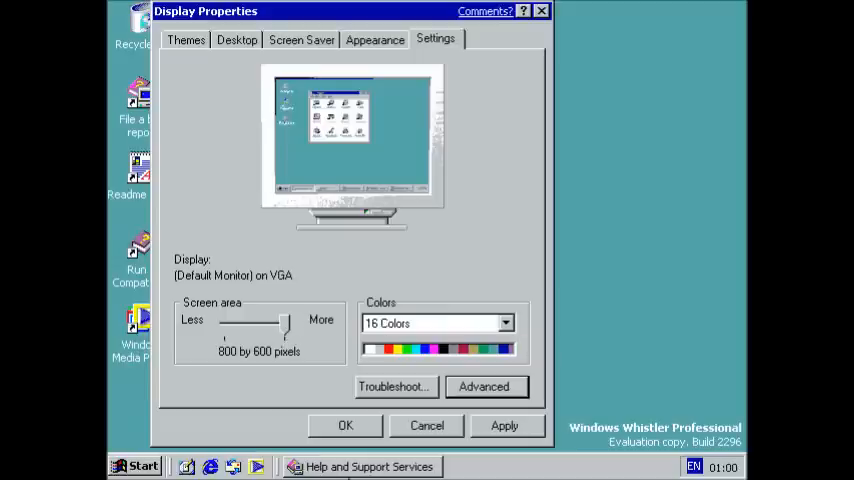
mouse_move(598, 260)
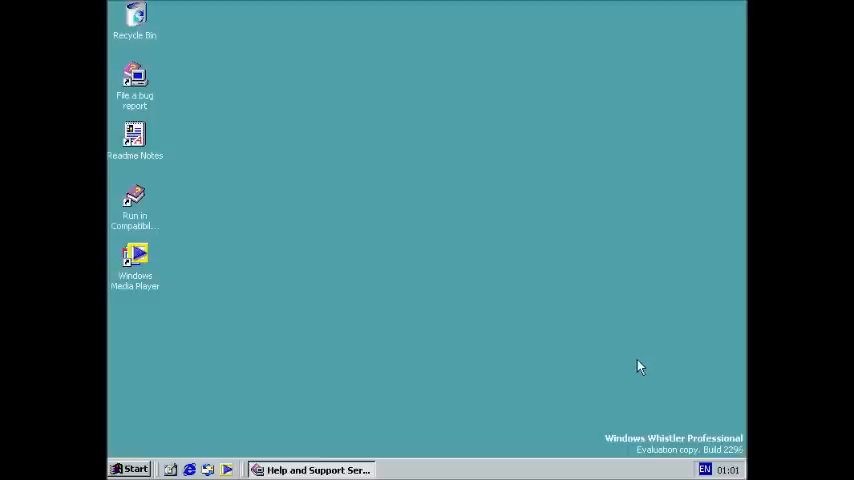
mouse_move(290, 280)
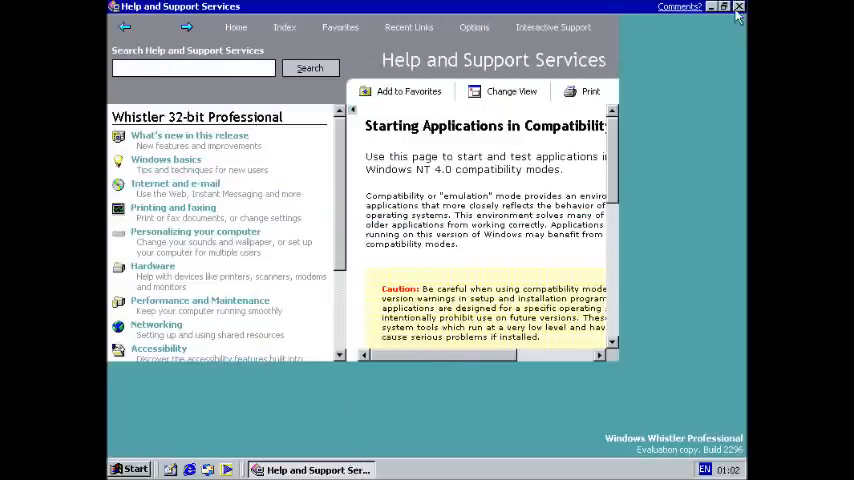
Step: Close Help and Support Services and leave the Start menu showing
left_click(740, 8)
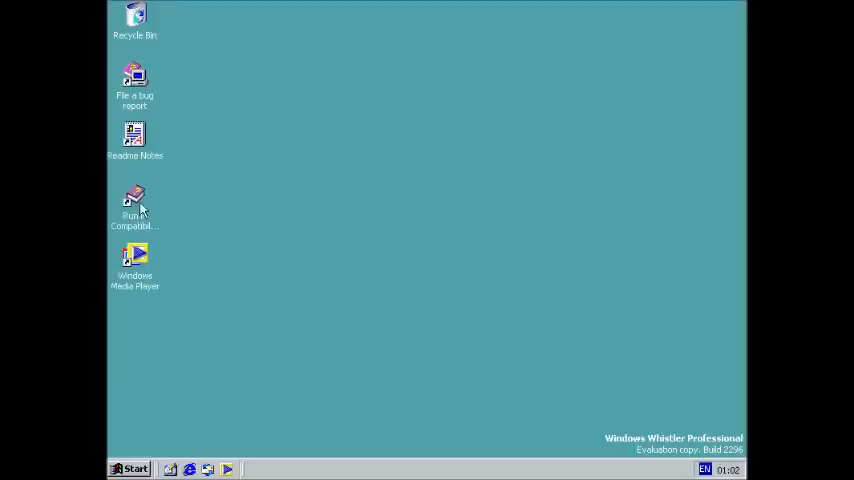
left_click(128, 468)
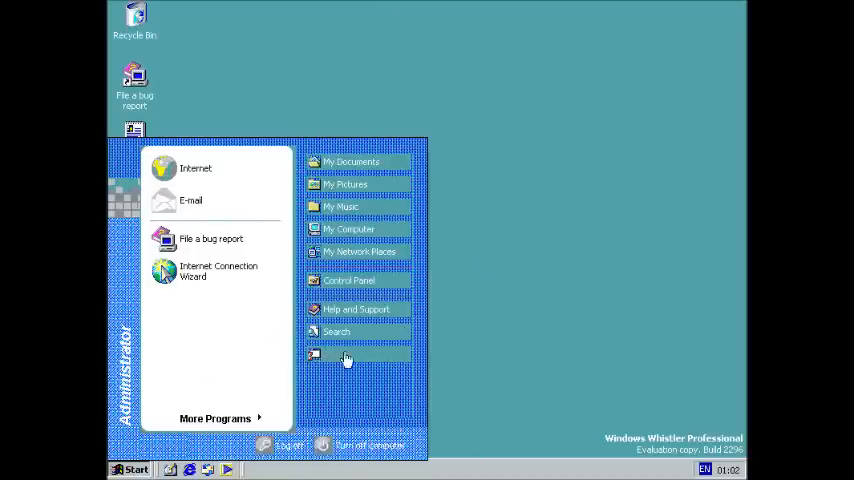
mouse_move(476, 308)
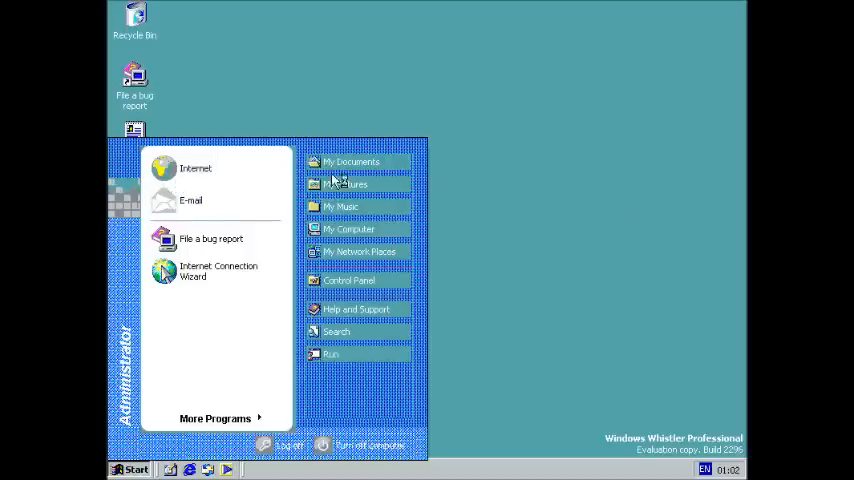
left_click(128, 468)
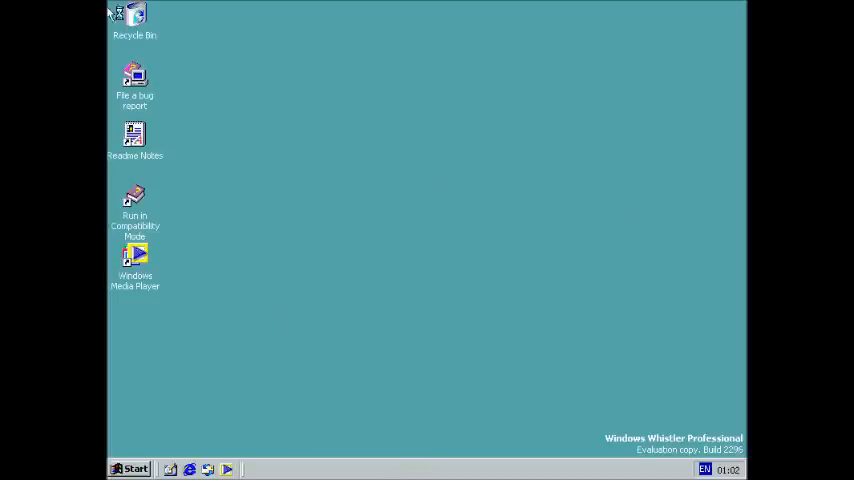
left_click(128, 468)
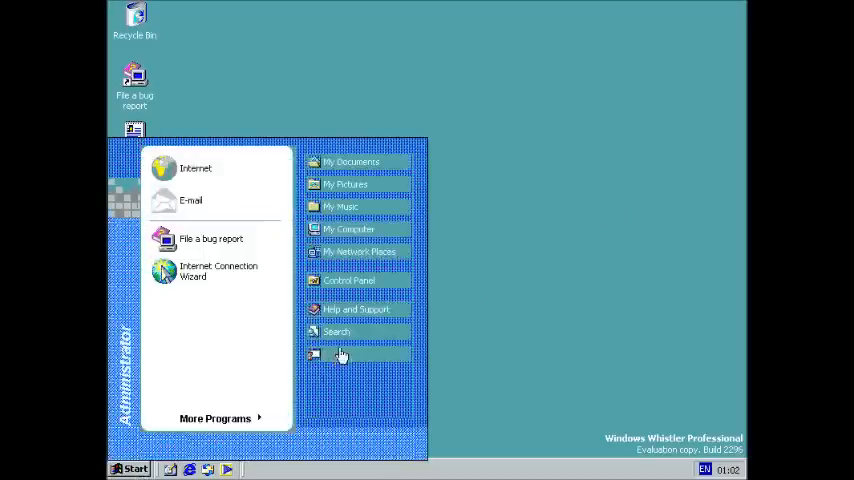
Step: View System Properties' Advanced tab and Performance Options from My Computer, then close them
right_click(348, 228)
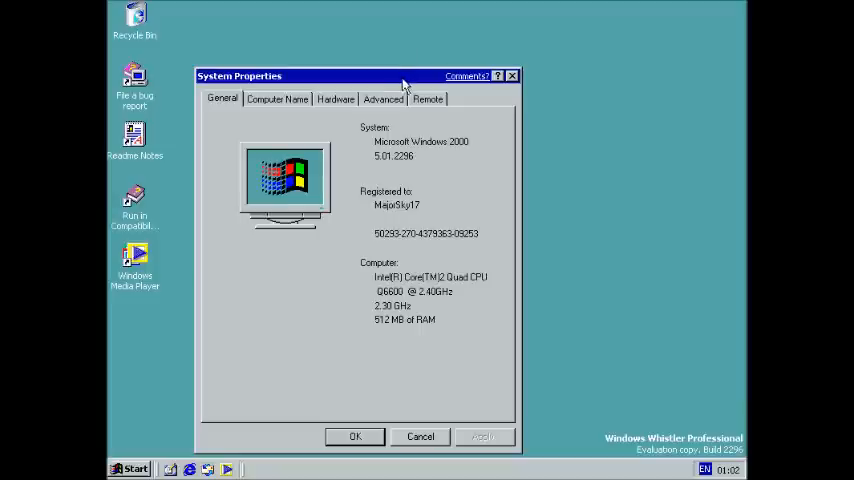
left_click_drag(400, 76, 400, 56)
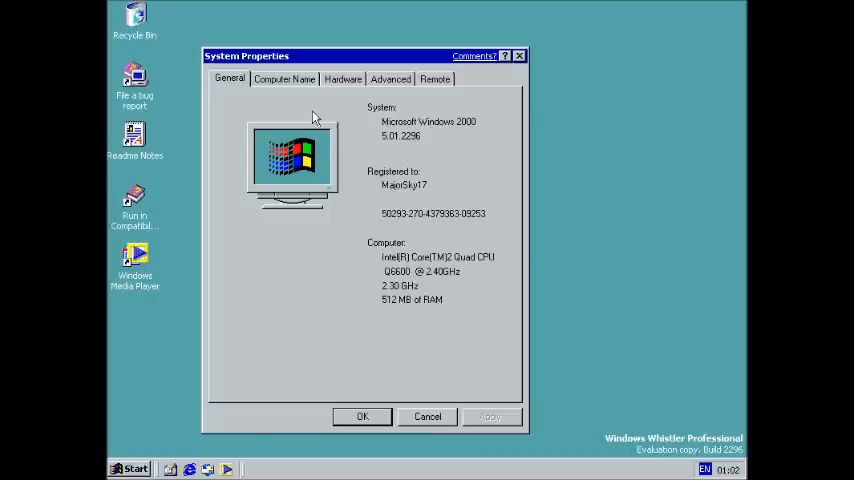
left_click(390, 80)
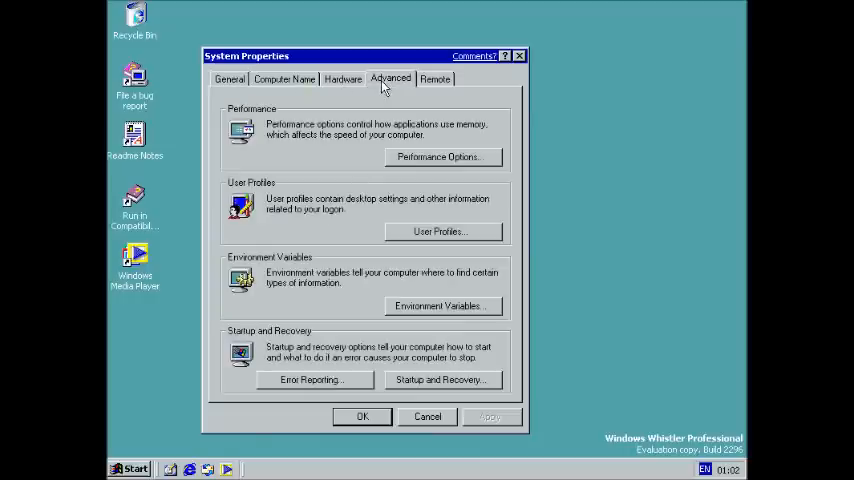
left_click(438, 156)
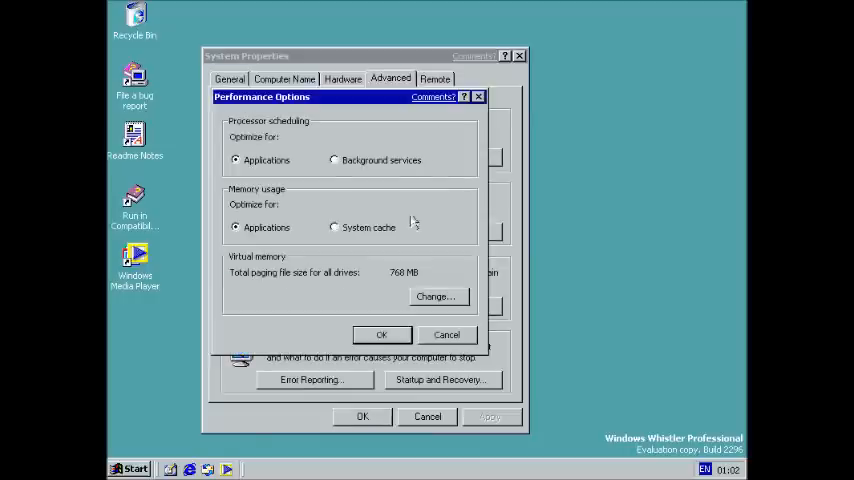
left_click(380, 334)
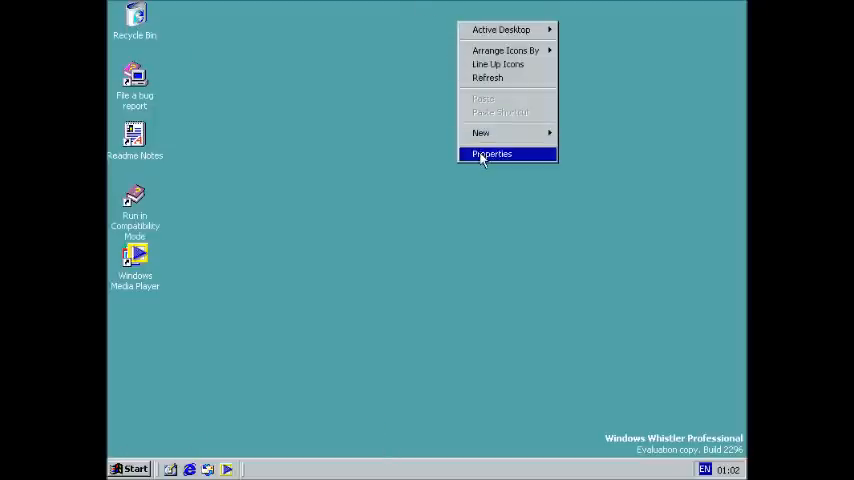
Step: Apply the Professional theme in Display Properties and dismiss the colour-depth error
left_click(492, 152)
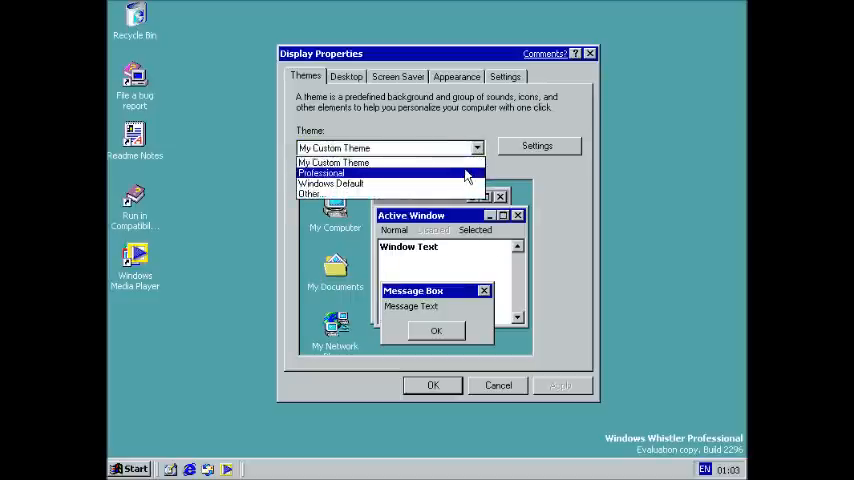
left_click(322, 172)
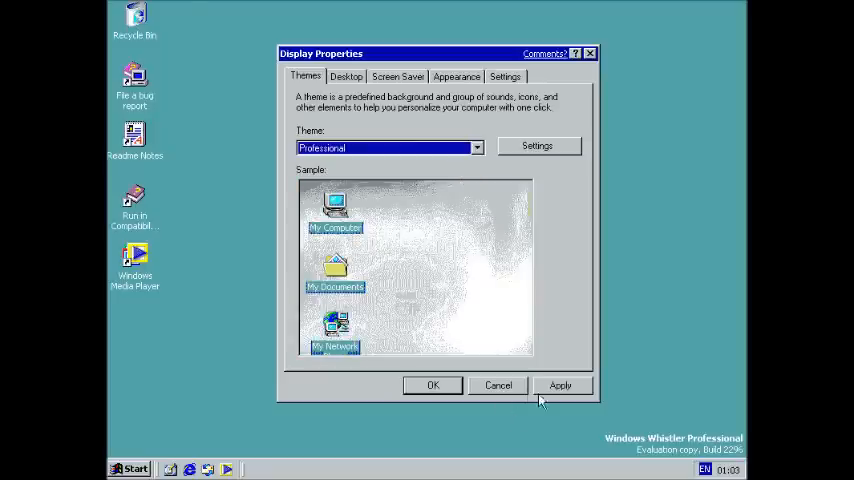
left_click(560, 384)
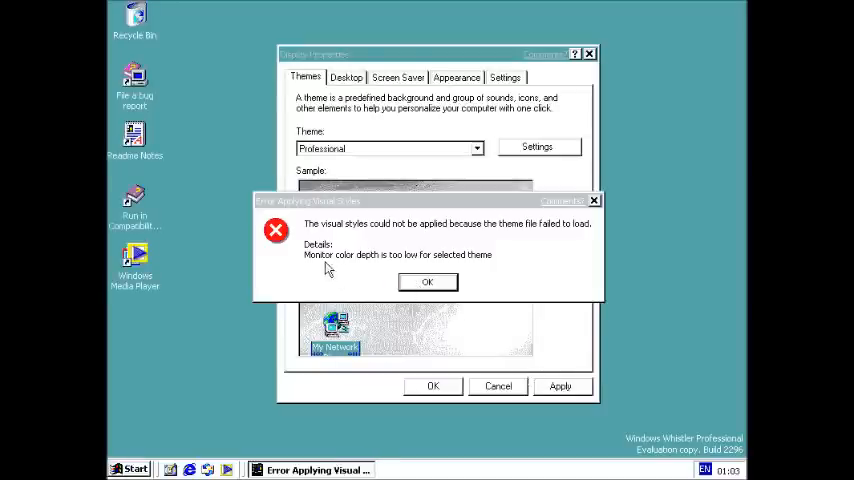
left_click(428, 280)
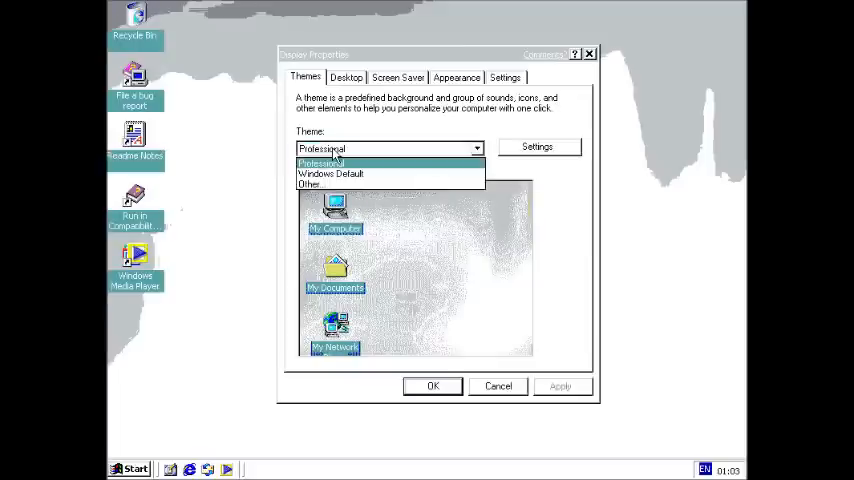
left_click(330, 172)
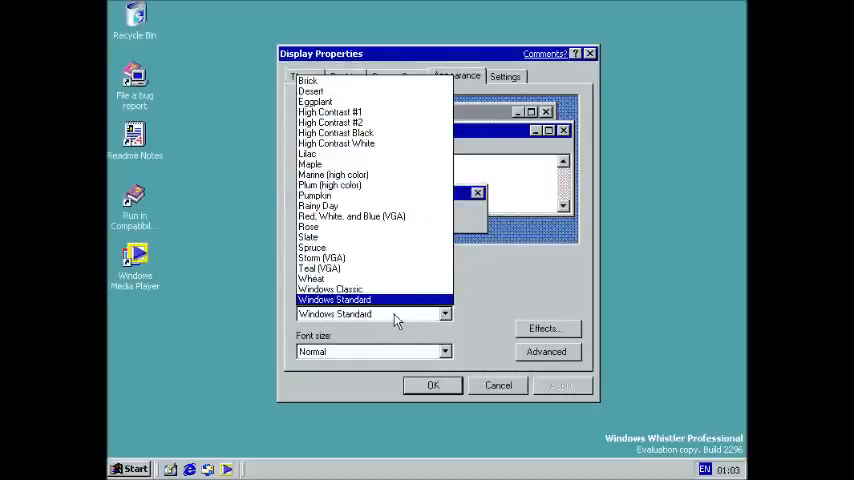
Step: Choose the Professional style for windows and buttons and review the visual effects settings
left_click(330, 288)
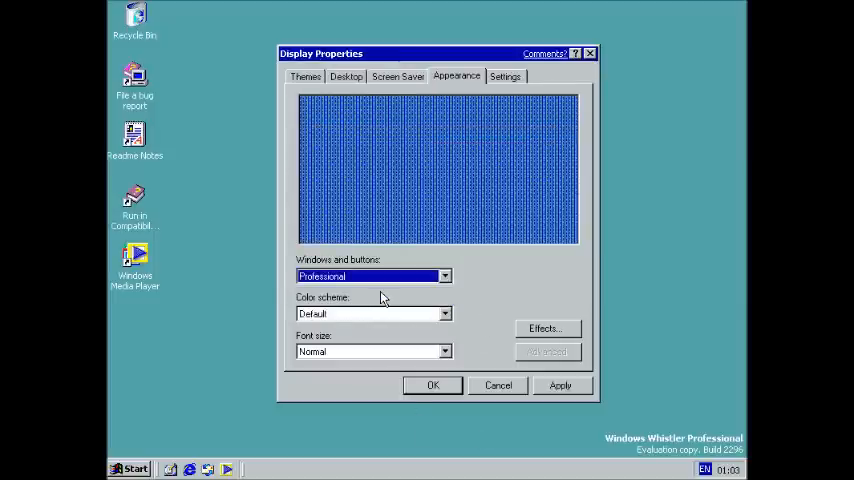
left_click(370, 312)
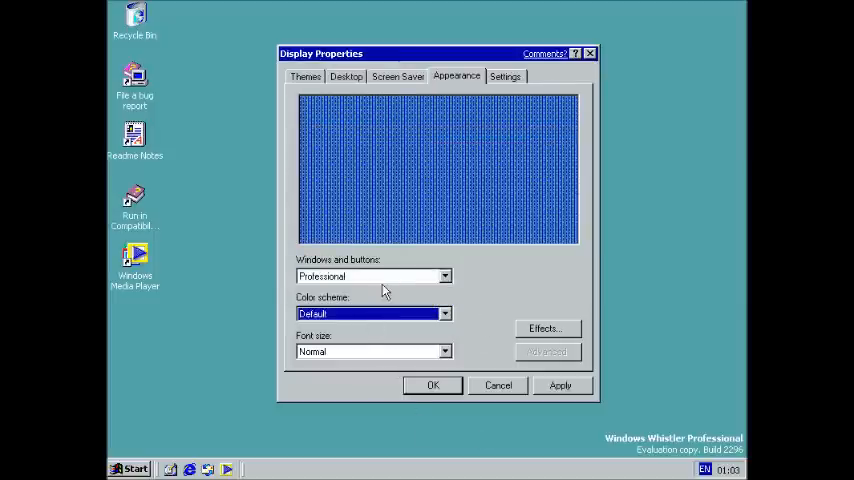
left_click(444, 276)
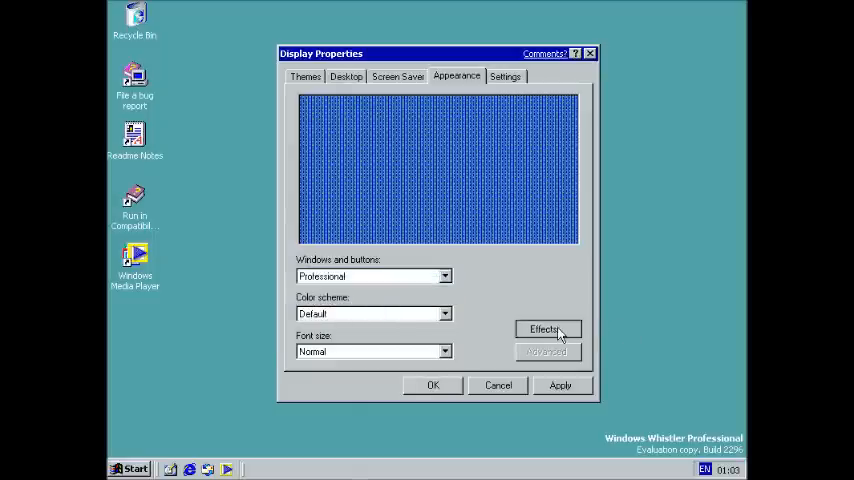
left_click(546, 330)
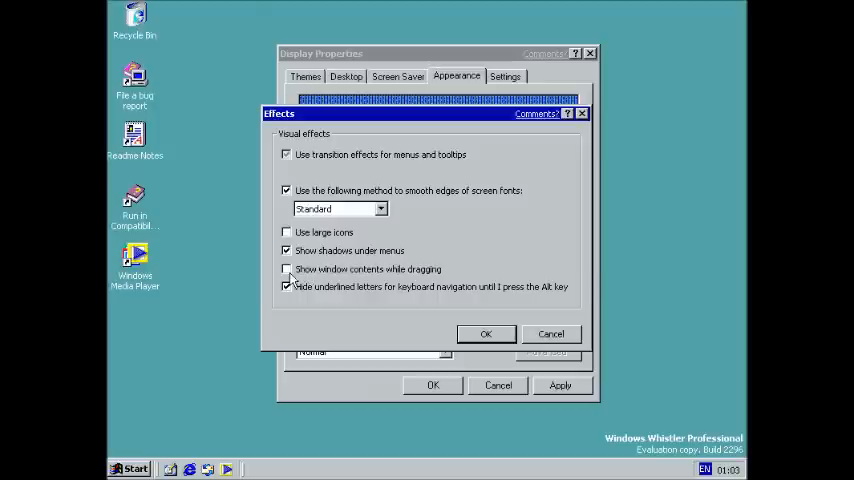
left_click(486, 332)
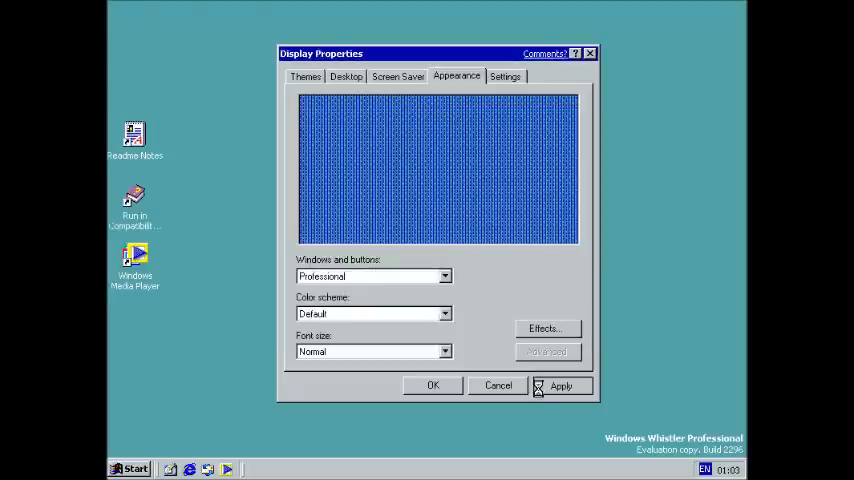
Step: Apply the Professional appearance and dismiss the 'visual styles could not be applied' error
left_click(560, 386)
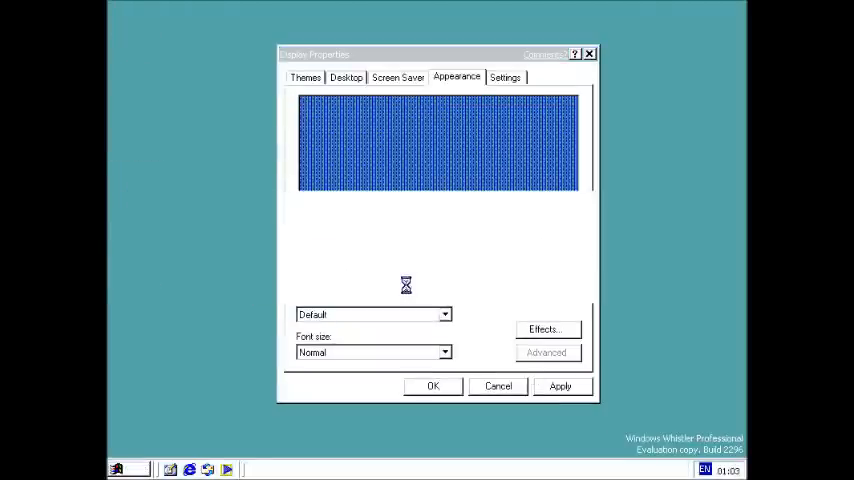
left_click(560, 386)
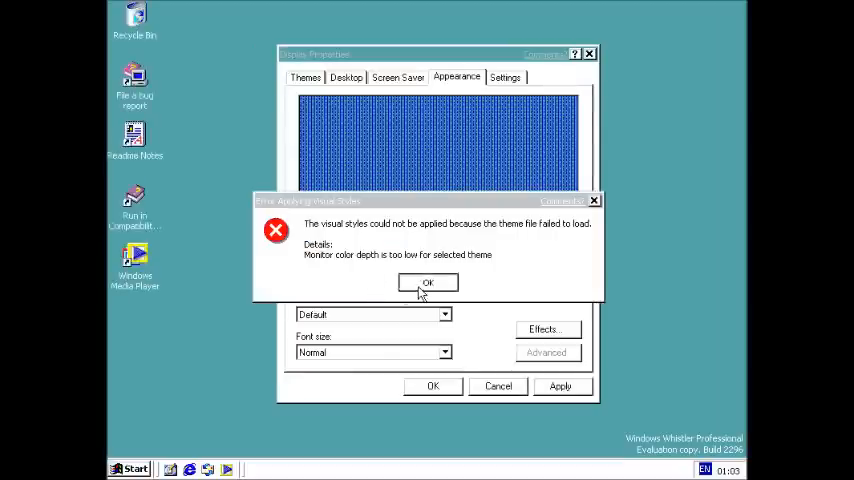
left_click(428, 282)
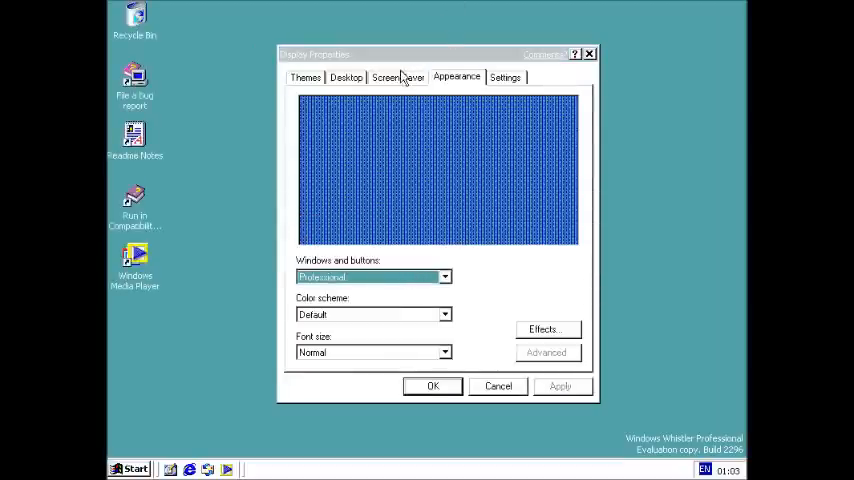
Step: Pick a different screen saver from the Screen Saver list
left_click(384, 76)
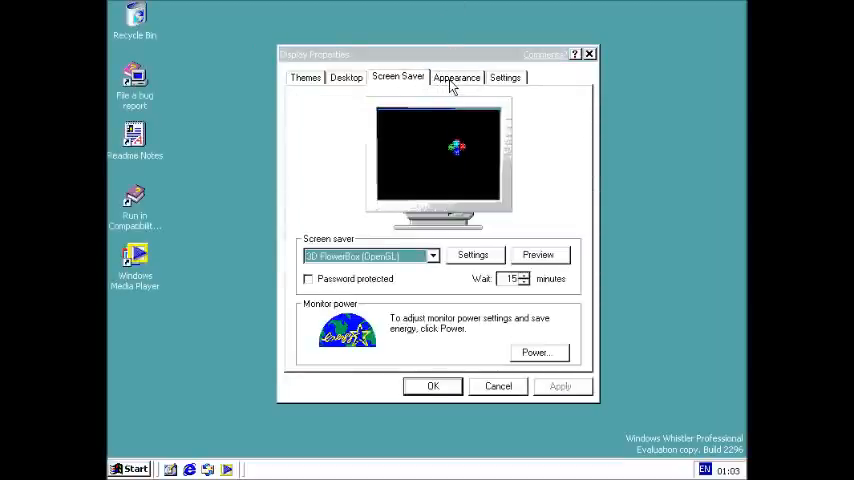
left_click(432, 256)
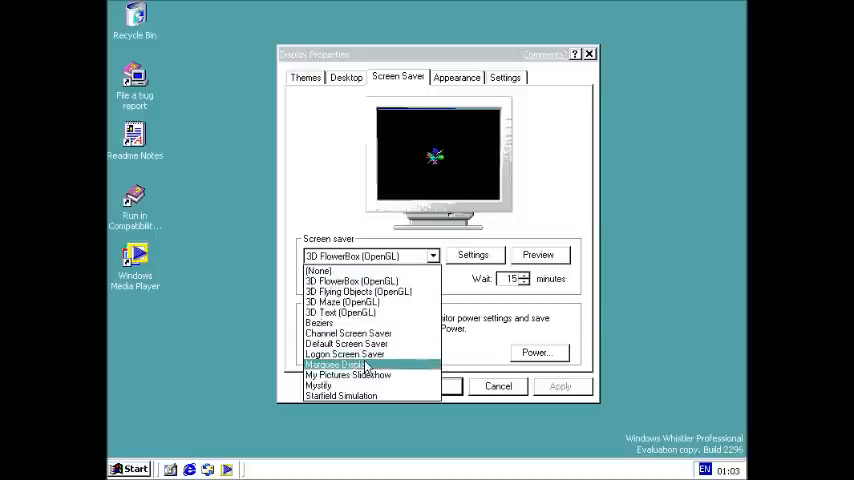
left_click(344, 354)
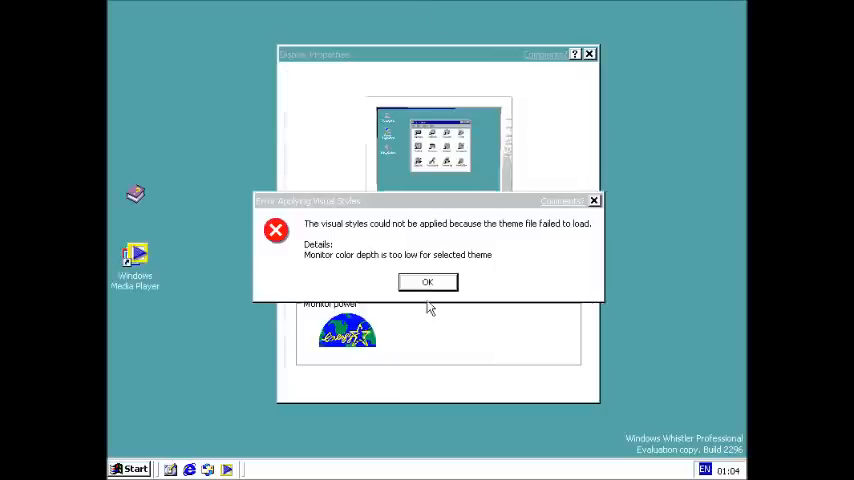
Step: Dismiss the repeated visual styles error and refresh the desktop
left_click(428, 280)
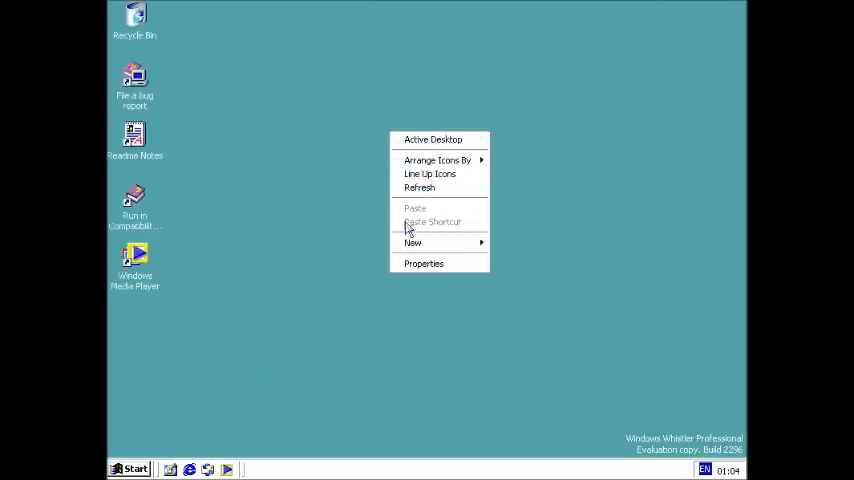
left_click(424, 264)
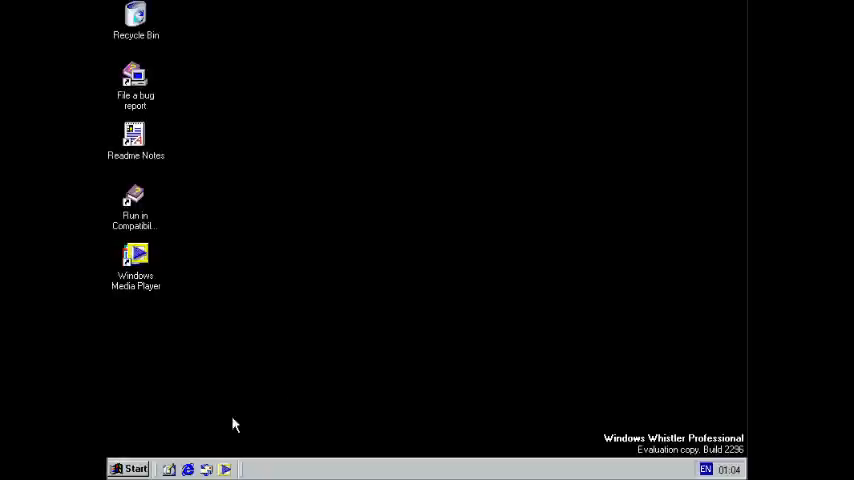
left_click(128, 468)
type("winve")
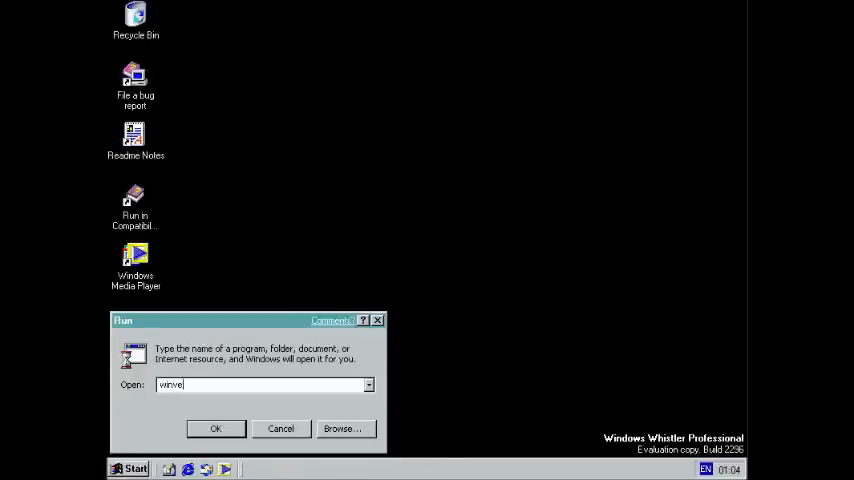
left_click(216, 428)
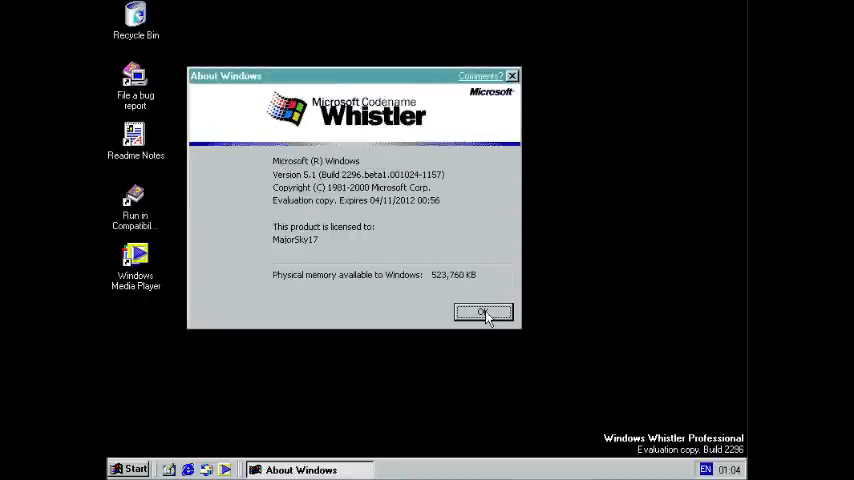
left_click(484, 312)
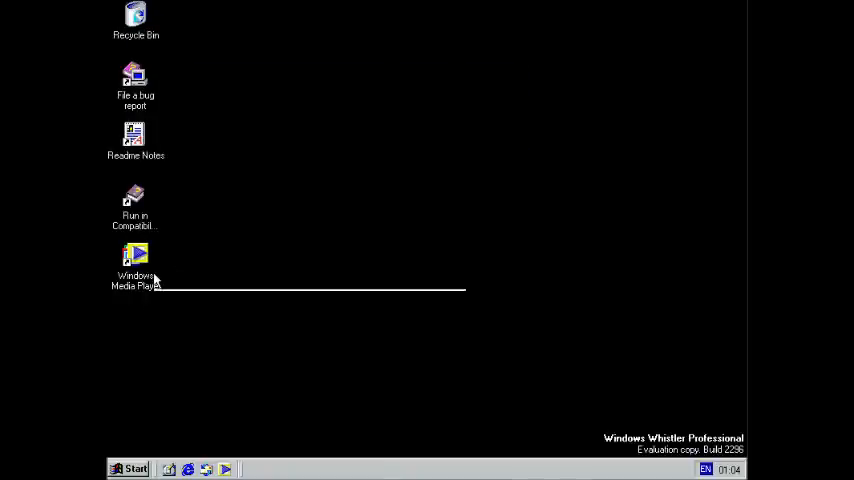
Step: Show the About Windows Media Player box with its version information
left_click(238, 32)
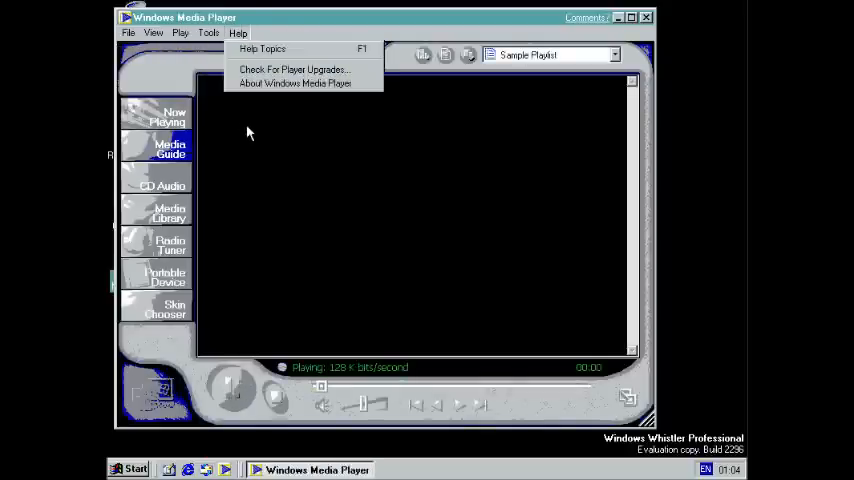
left_click(294, 84)
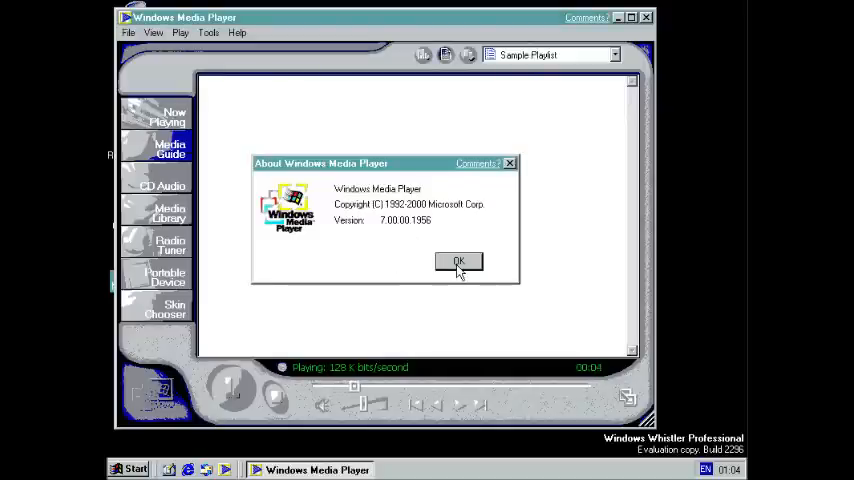
Step: Close the Media Player About box and bring up the Start menu
left_click(458, 262)
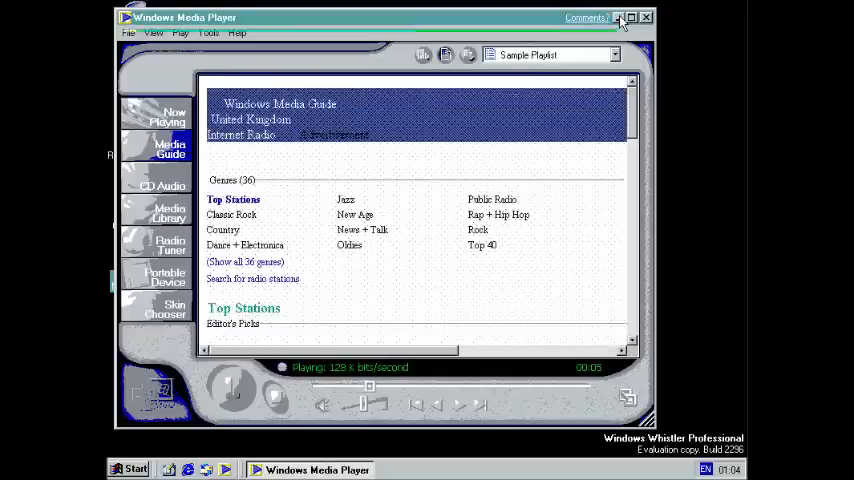
left_click(128, 468)
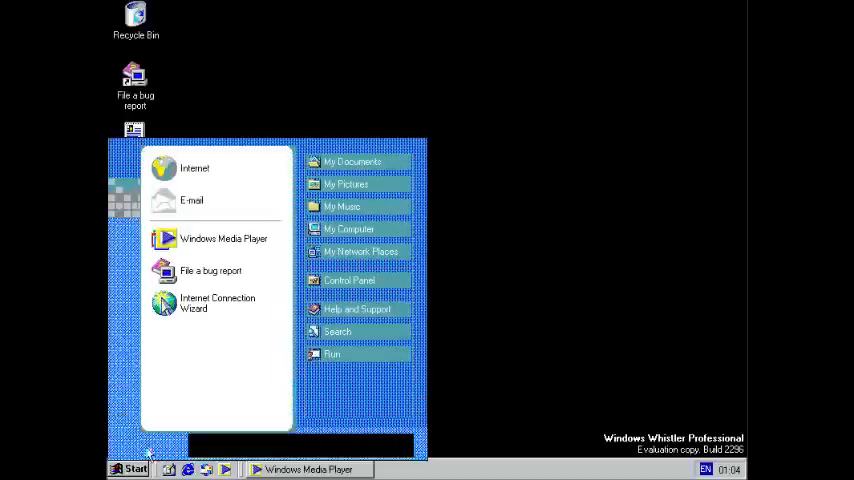
mouse_move(348, 280)
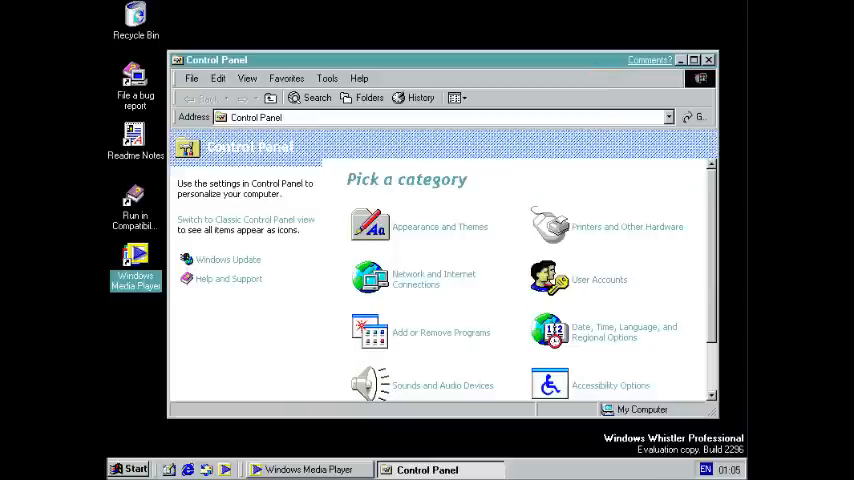
mouse_move(312, 432)
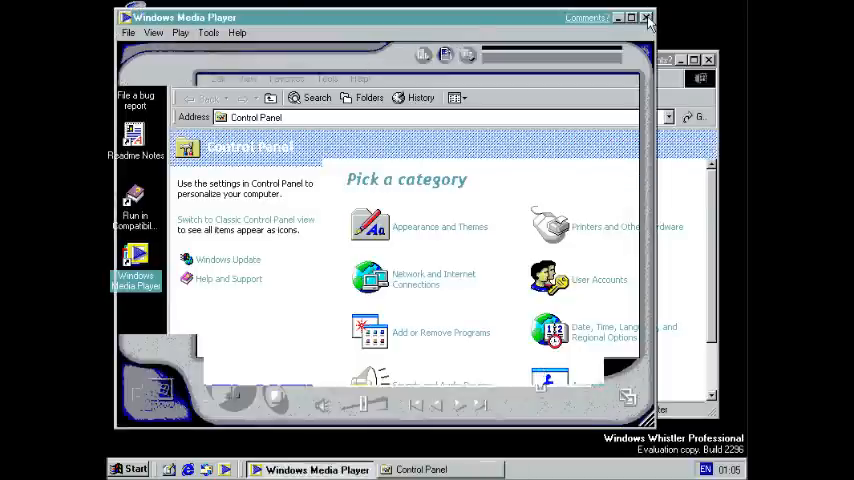
Step: Close Windows Media Player
left_click(648, 18)
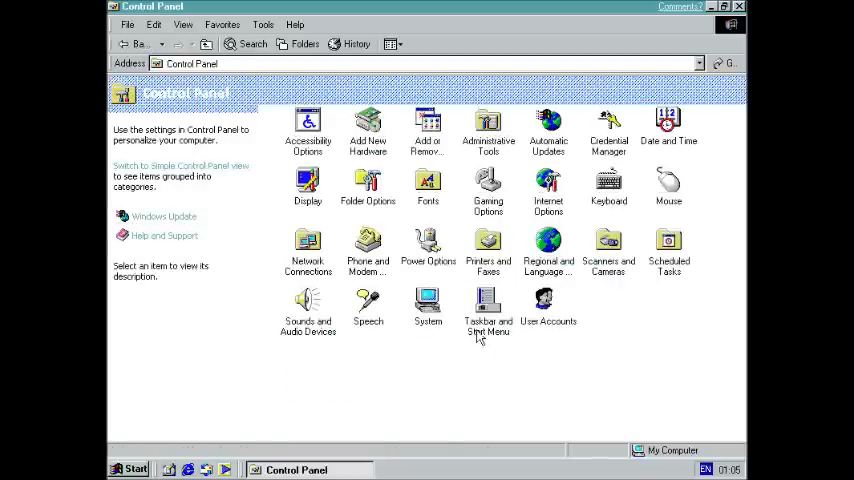
Step: Review the simple Start menu's Customize dialog in Taskbar and Start Menu Properties
double_click(488, 308)
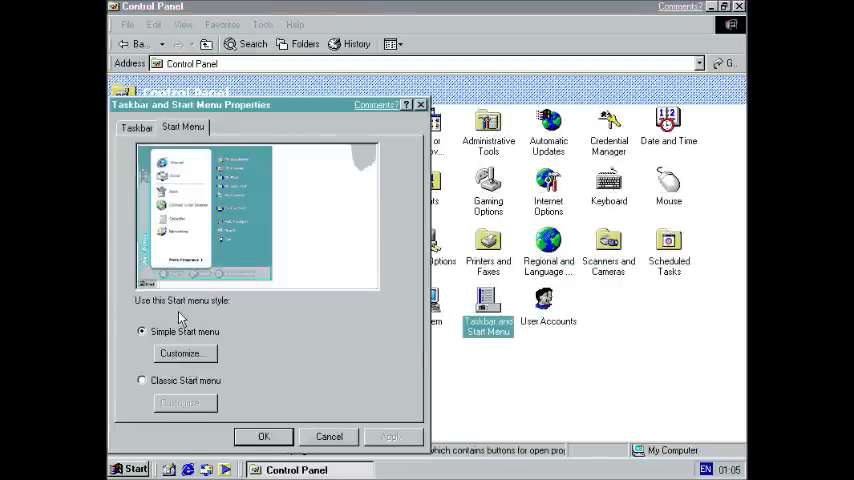
mouse_move(256, 340)
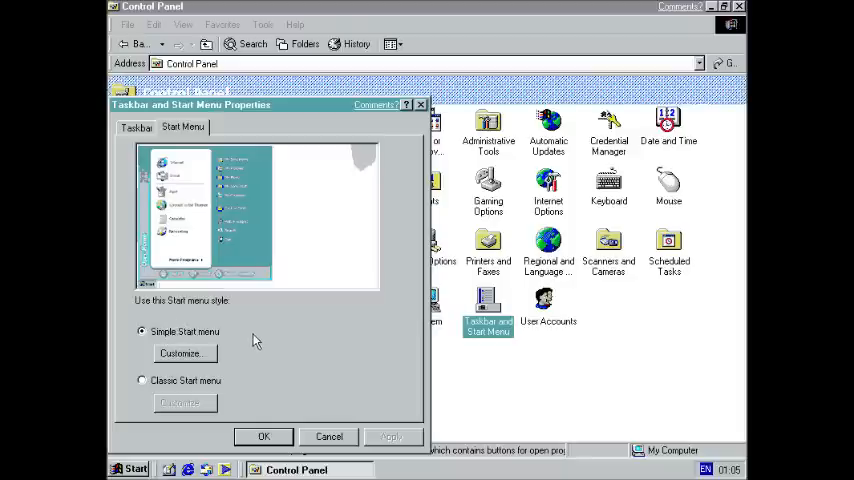
left_click(182, 352)
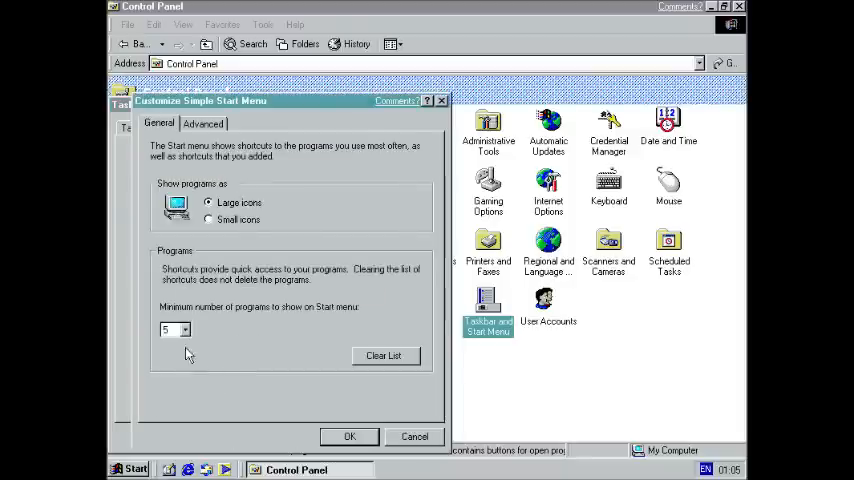
left_click(204, 122)
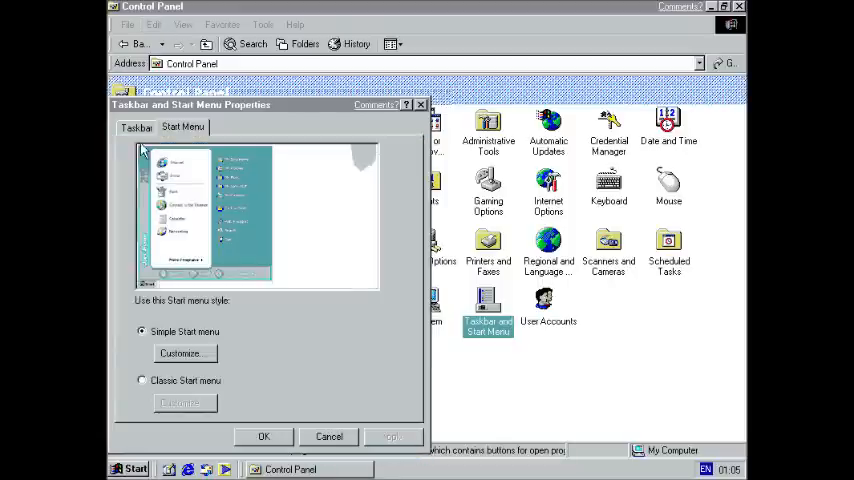
Step: Review the Taskbar options with clock, always-on-top and grouping enabled
left_click(136, 128)
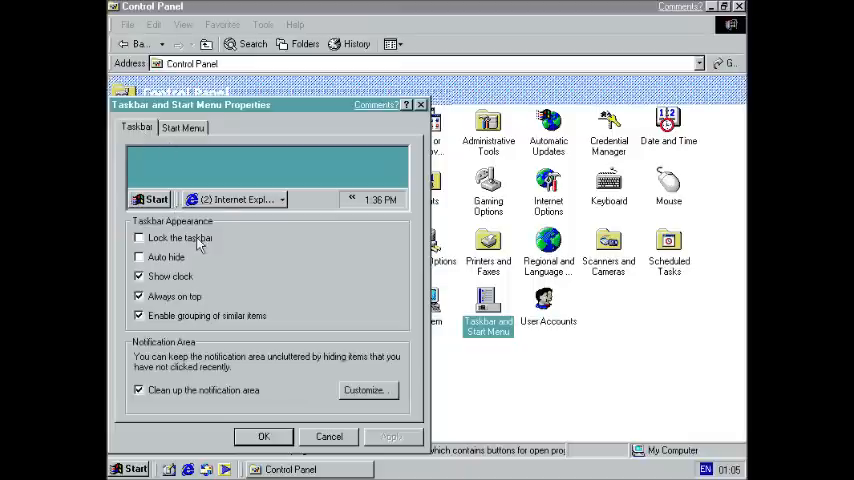
mouse_move(224, 322)
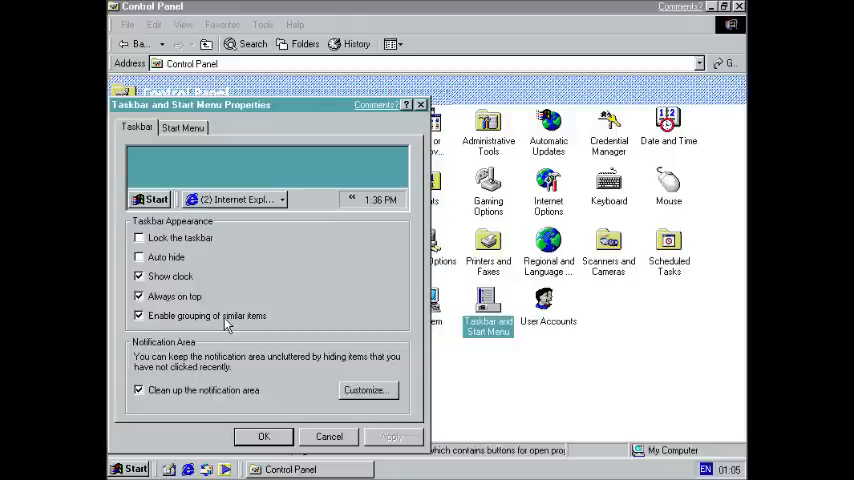
left_click(140, 316)
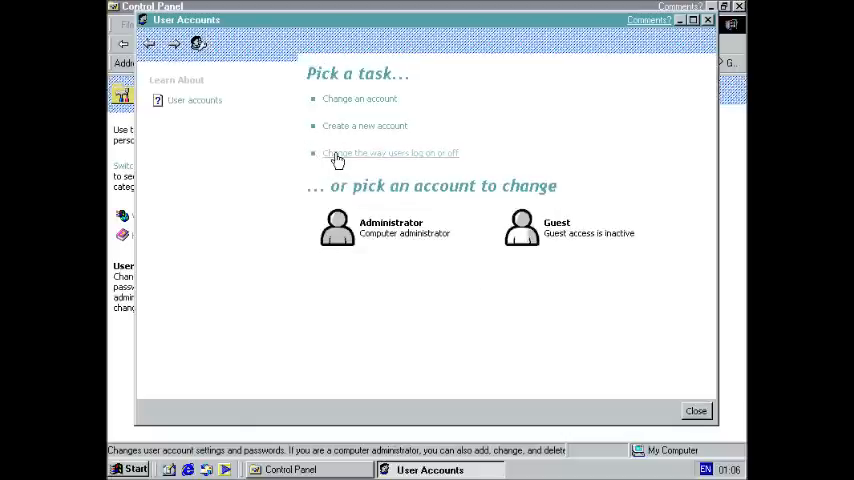
Step: View the User Accounts logon and logoff options and cancel without changes
left_click(388, 152)
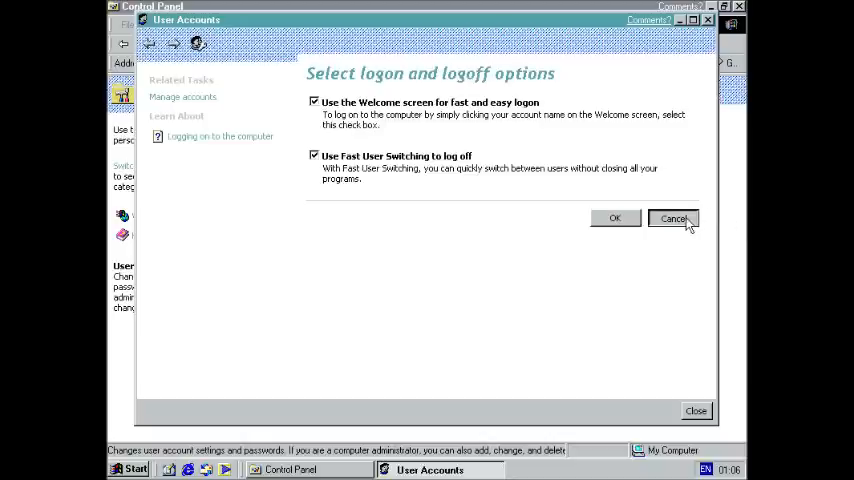
left_click(674, 220)
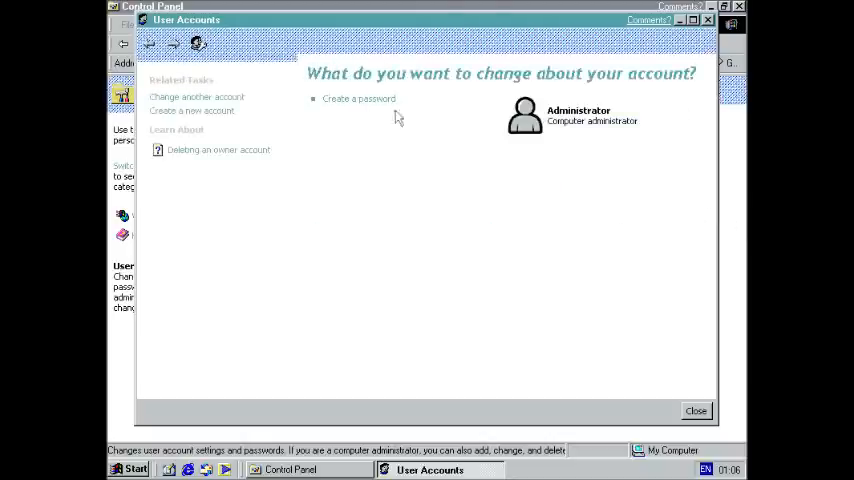
mouse_move(700, 32)
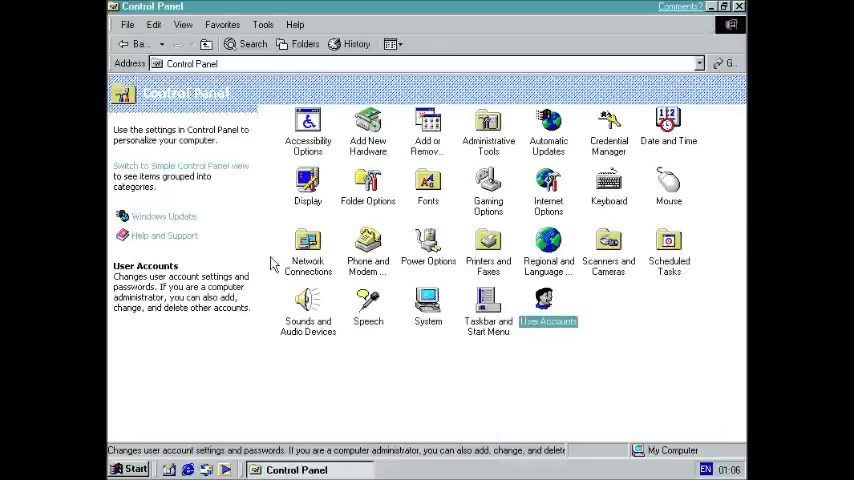
mouse_move(326, 310)
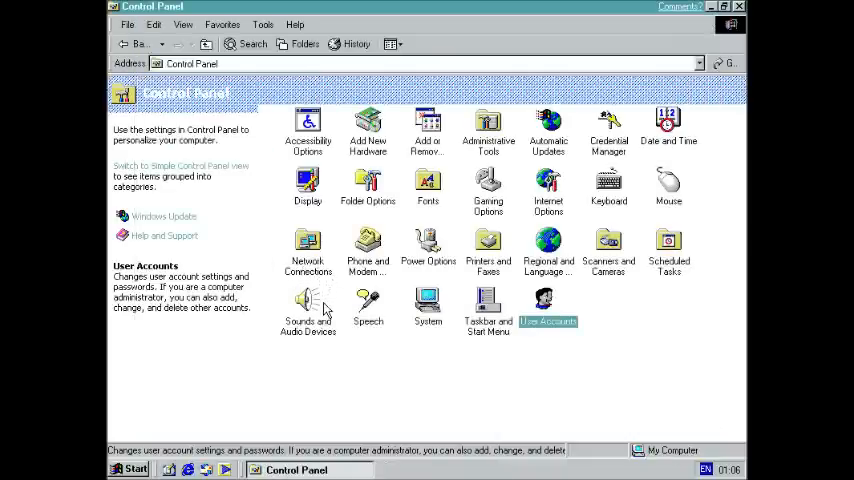
double_click(308, 300)
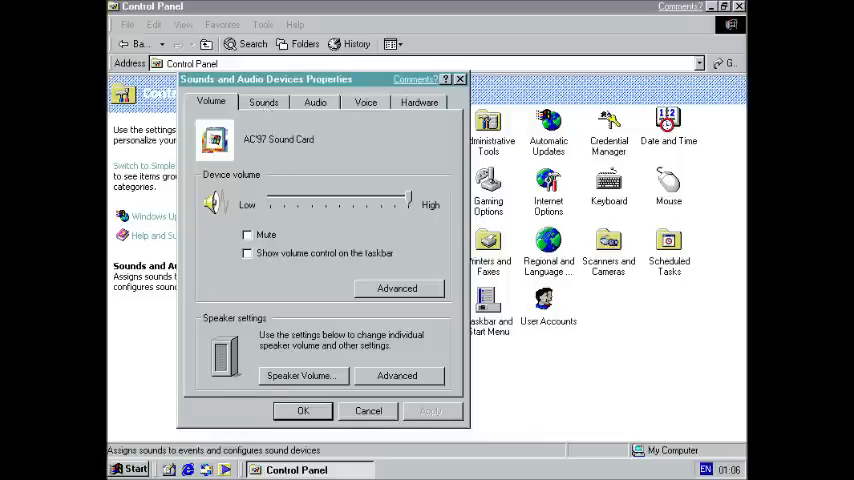
left_click(264, 100)
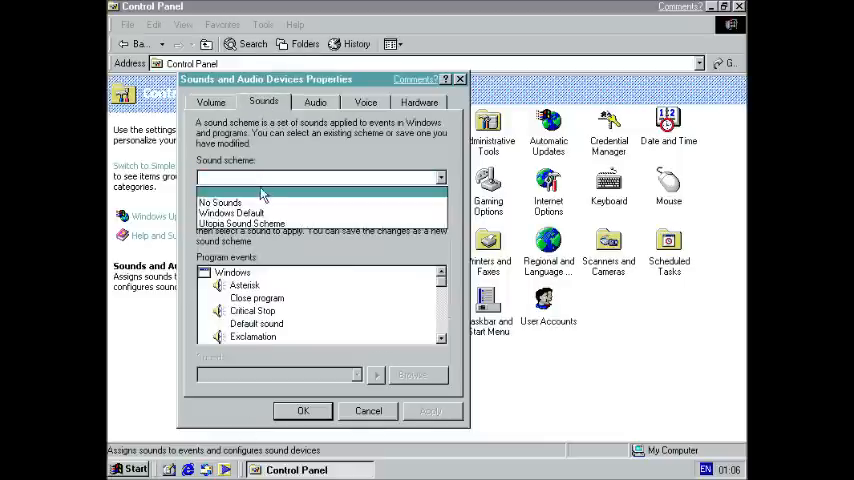
left_click(240, 224)
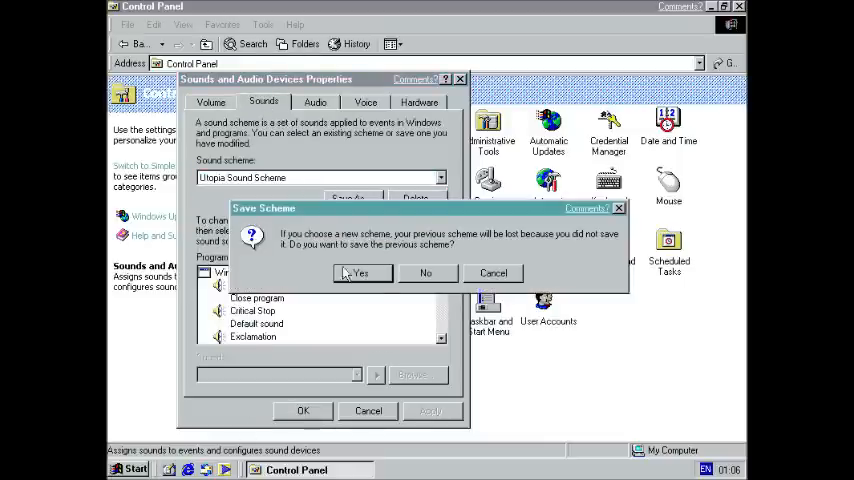
left_click(424, 272)
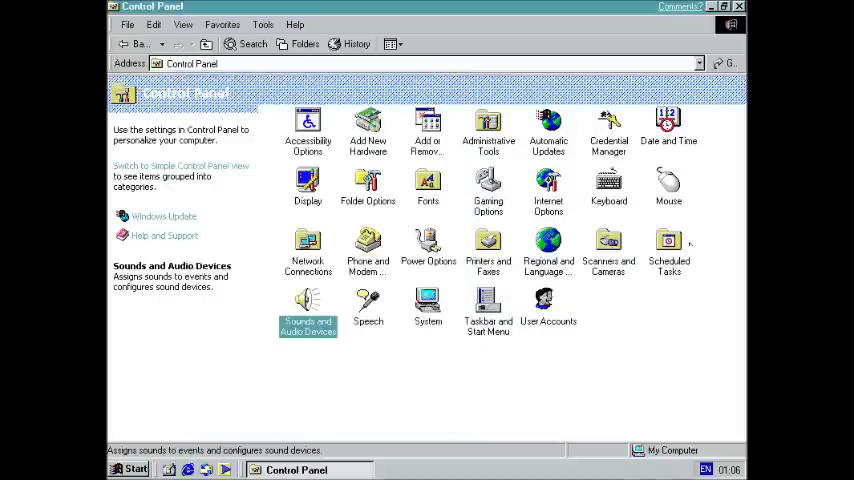
double_click(668, 184)
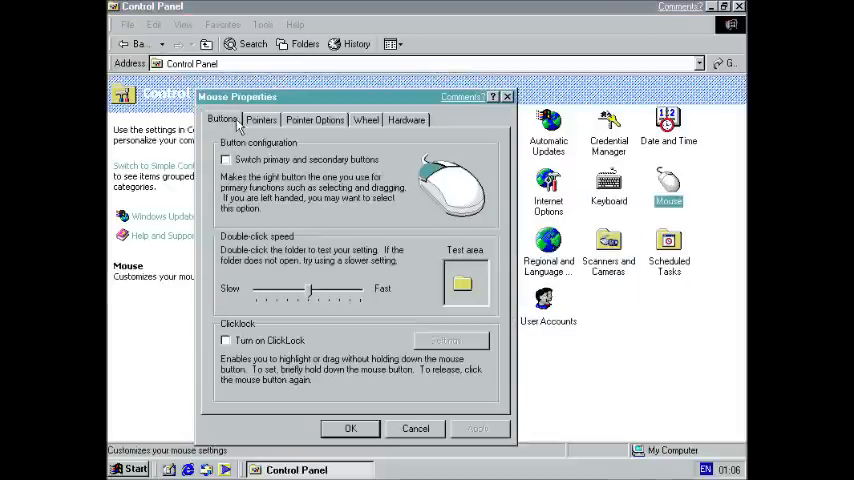
left_click(260, 120)
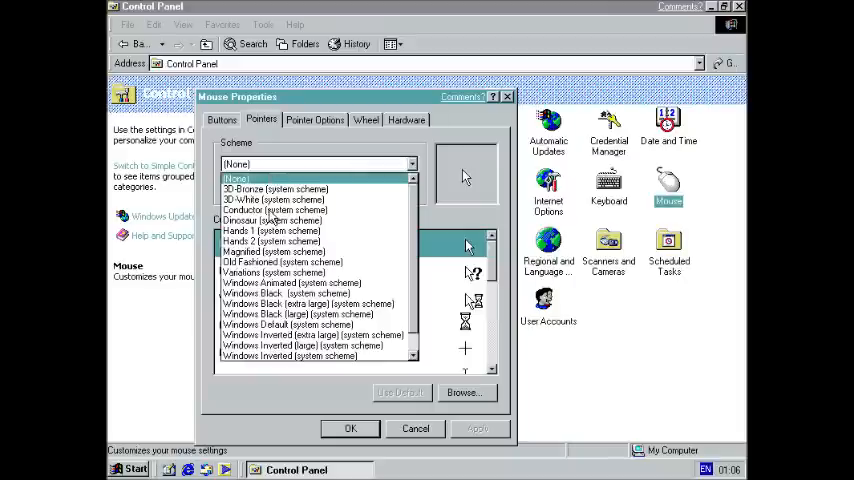
left_click(416, 428)
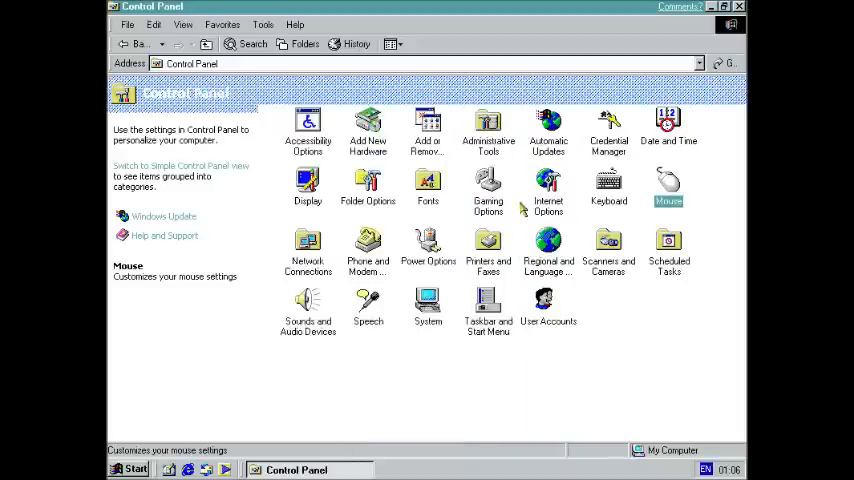
mouse_move(608, 130)
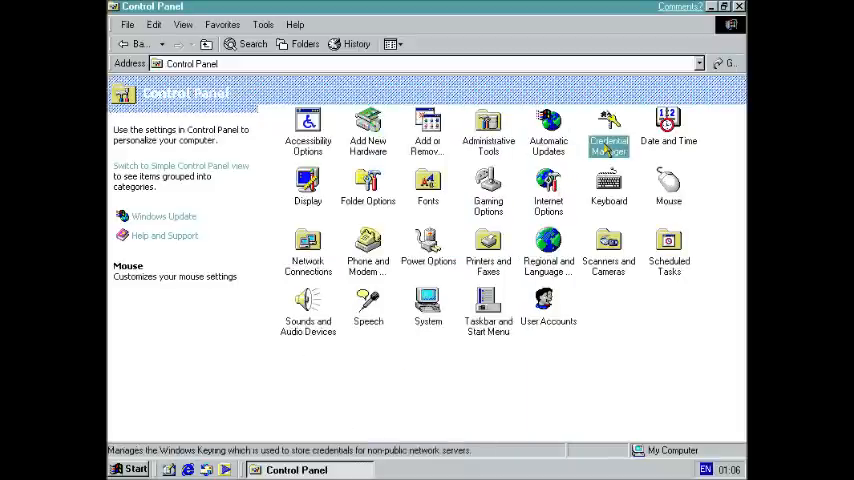
double_click(608, 130)
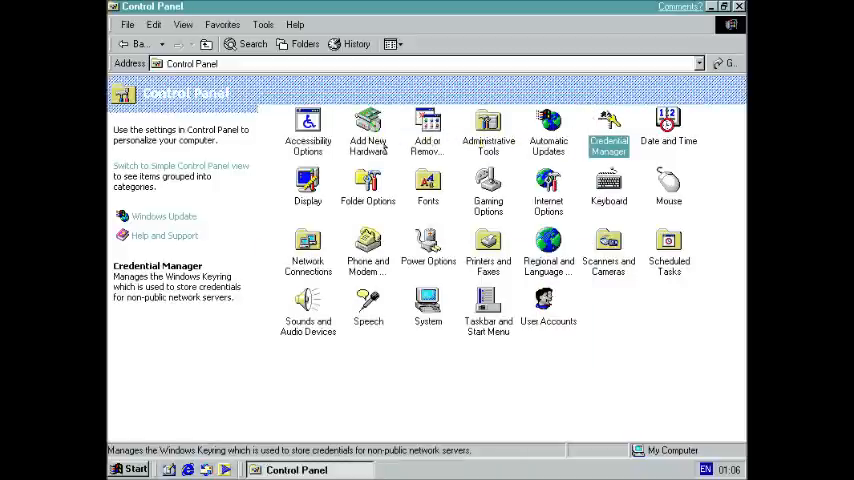
double_click(428, 130)
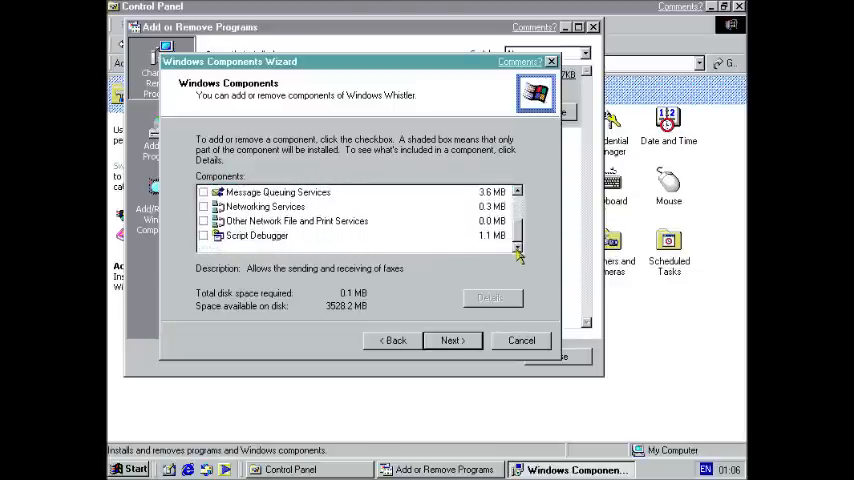
left_click(452, 340)
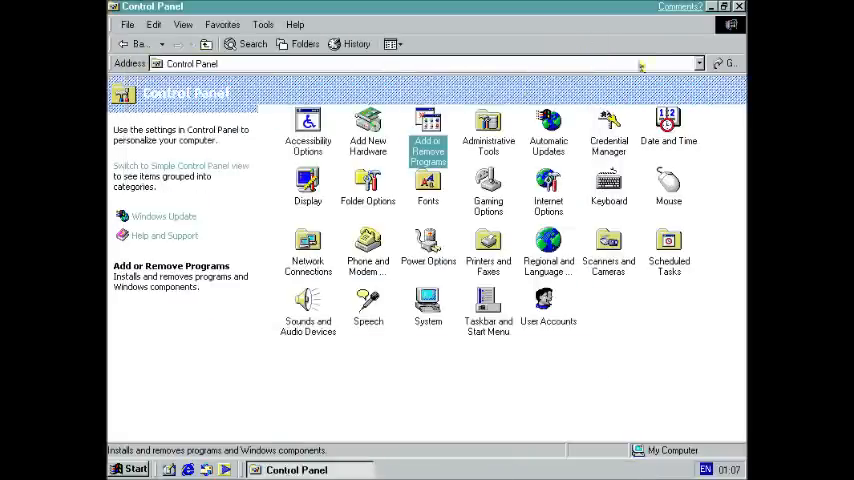
mouse_move(676, 10)
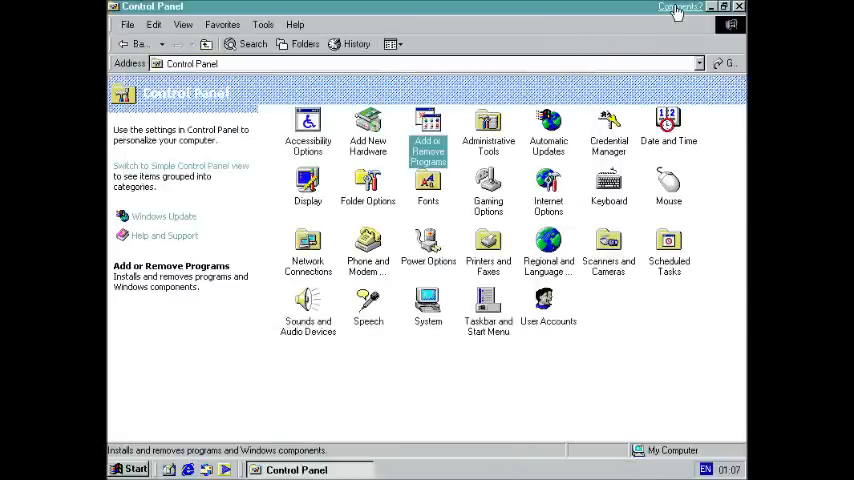
Step: Start a Control Panel comment about 'The accessibility of this window' rated Intolerable
left_click(680, 8)
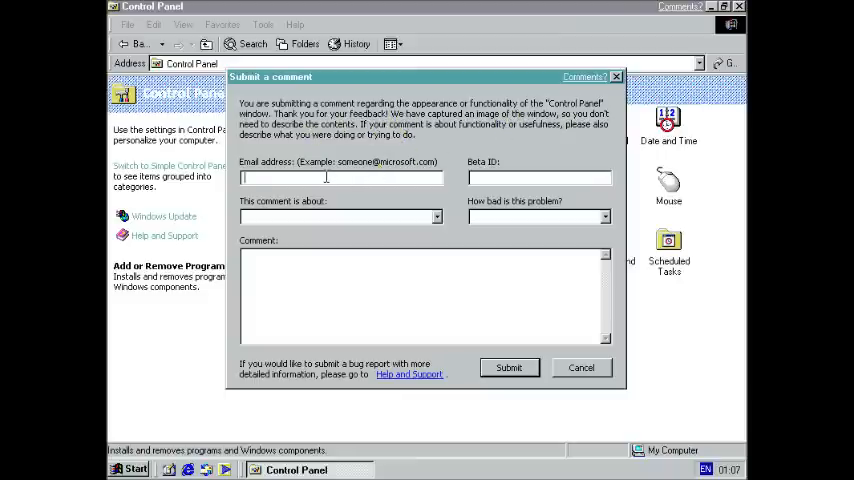
left_click(436, 216)
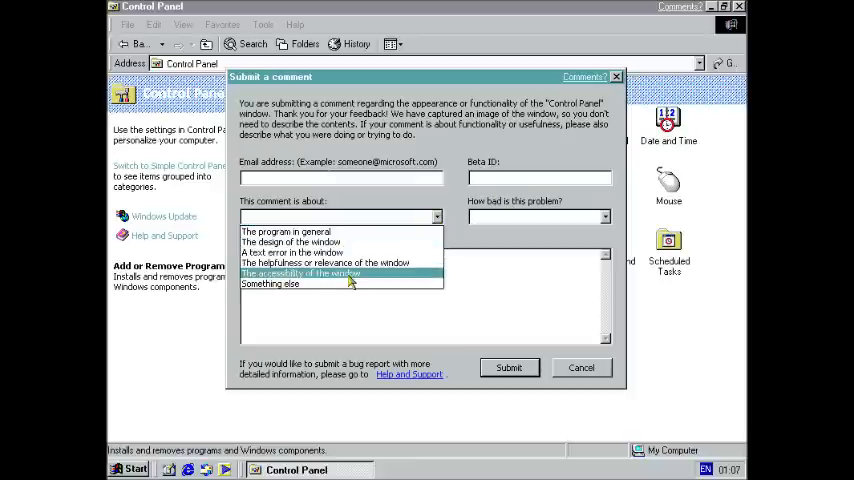
left_click(340, 272)
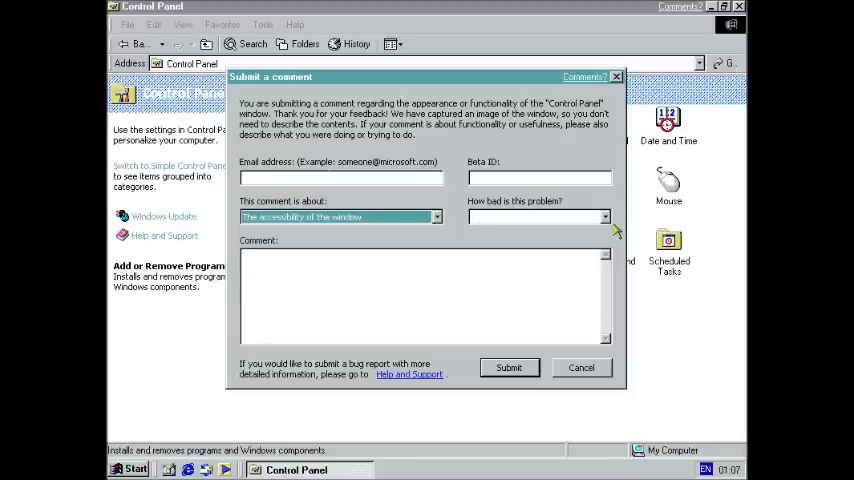
left_click(604, 216)
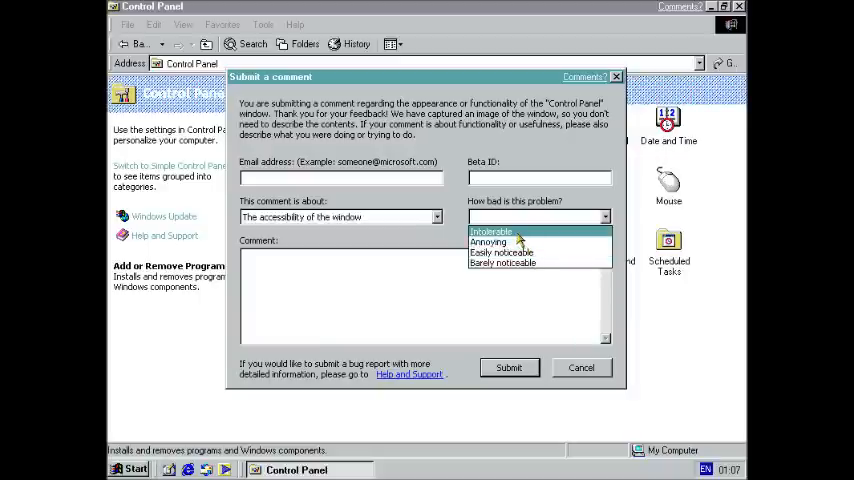
left_click(490, 232)
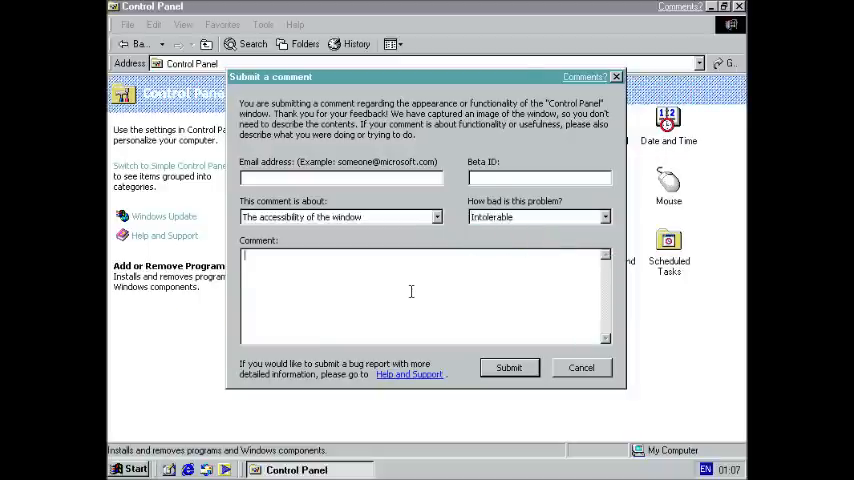
Step: Enter the categorisation comment text, submit it and acknowledge the thank-you message
type("Categorisation of Control Panel is REALLY ANNOYING!!!!!!!!!!!!!!111")
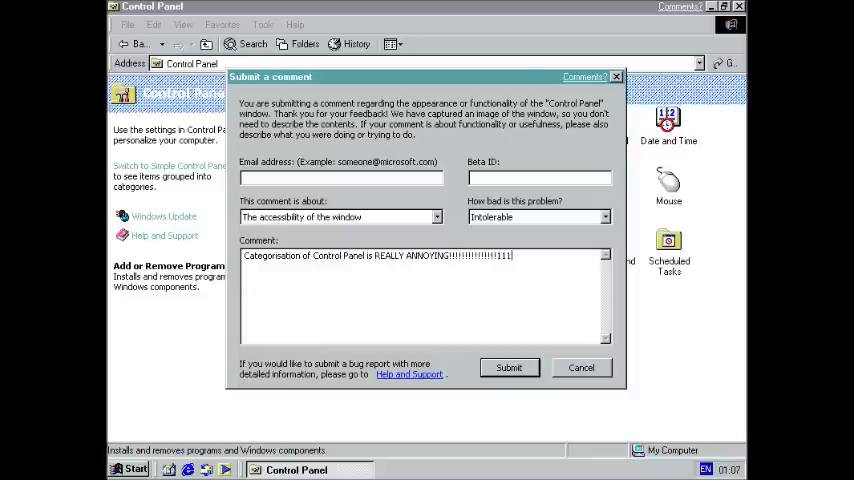
type("ONE")
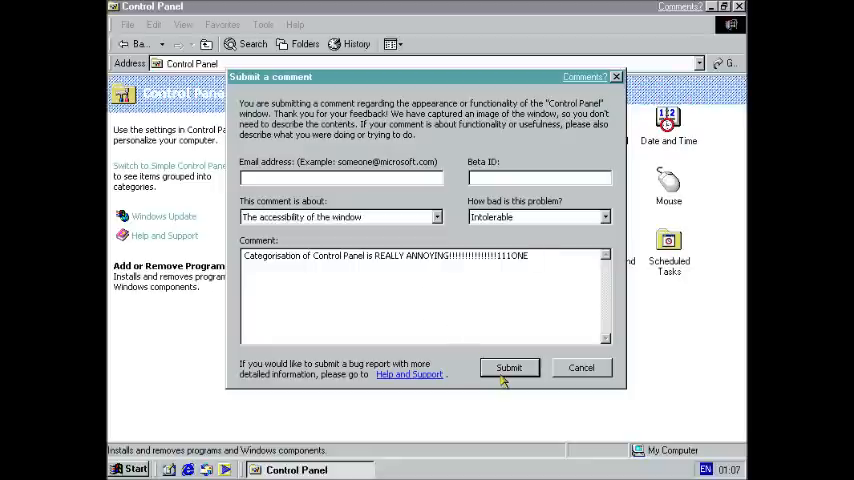
mouse_move(510, 366)
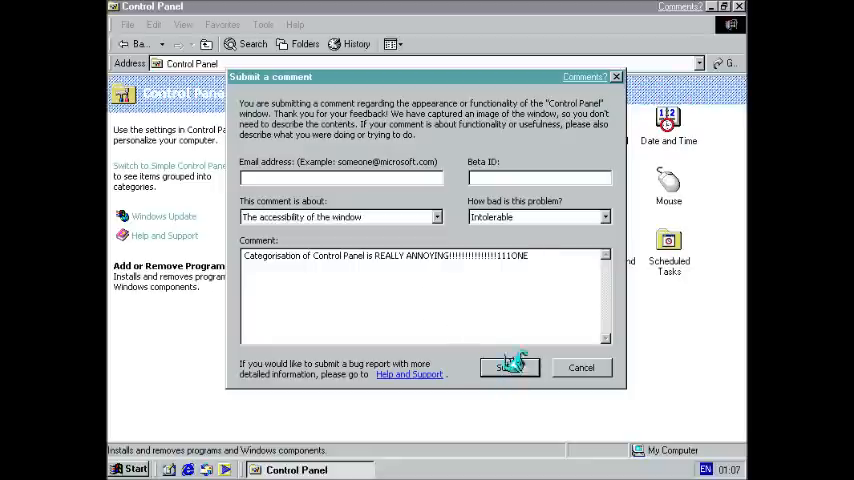
left_click(508, 368)
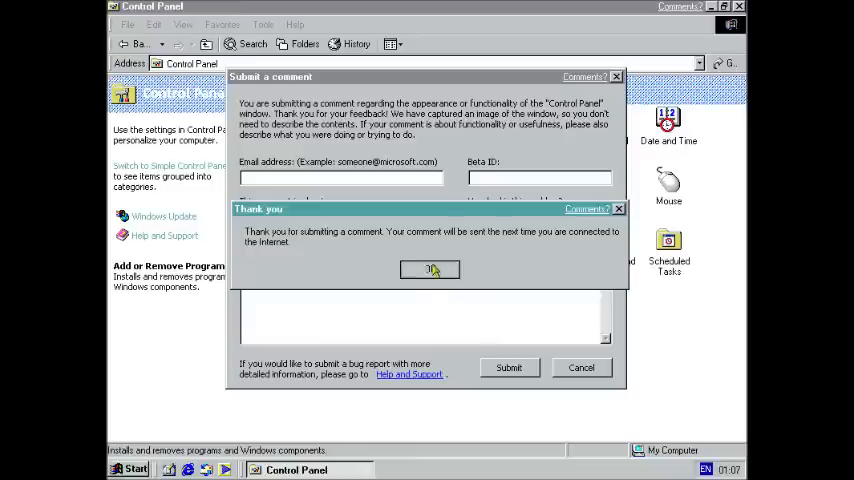
left_click(430, 268)
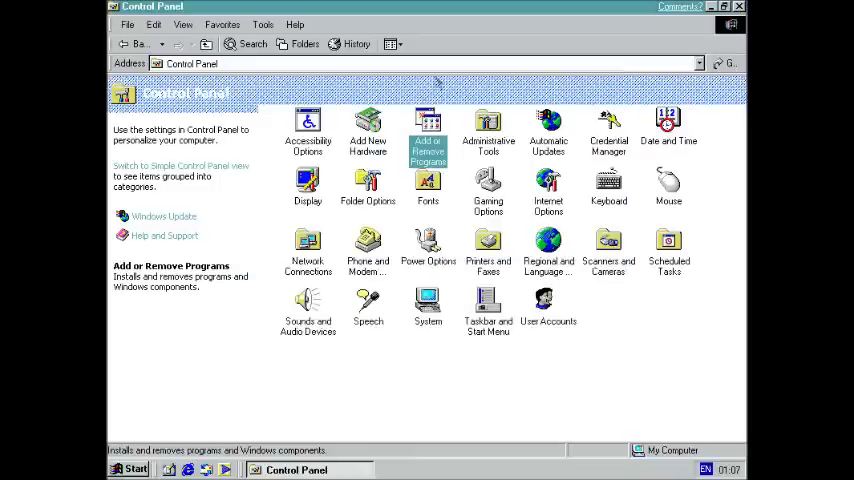
Step: In Folder Options' View settings, show protected operating system files and confirm the warning
double_click(368, 184)
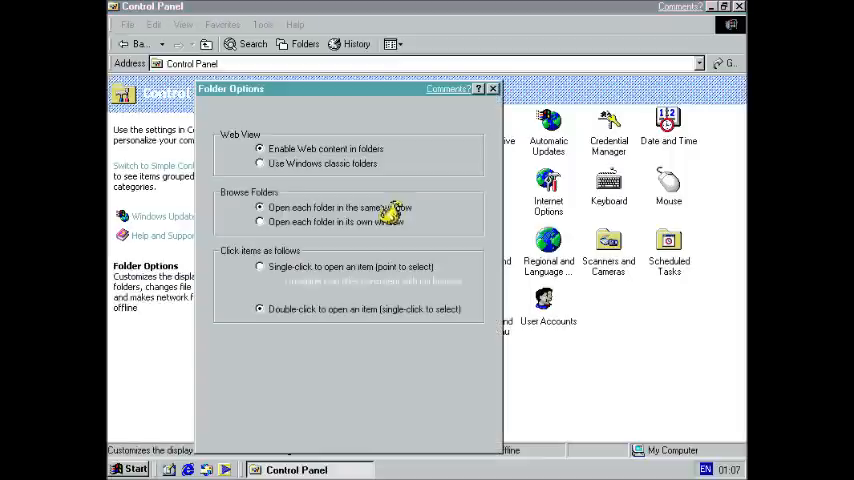
left_click(258, 96)
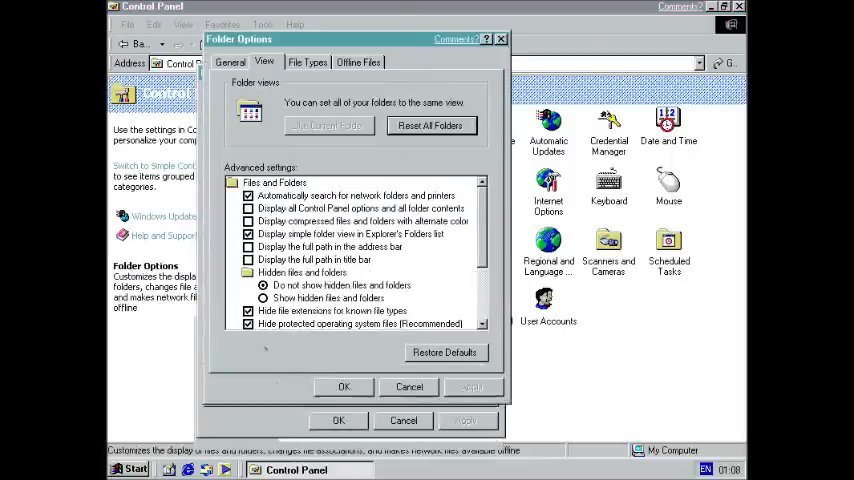
left_click(248, 324)
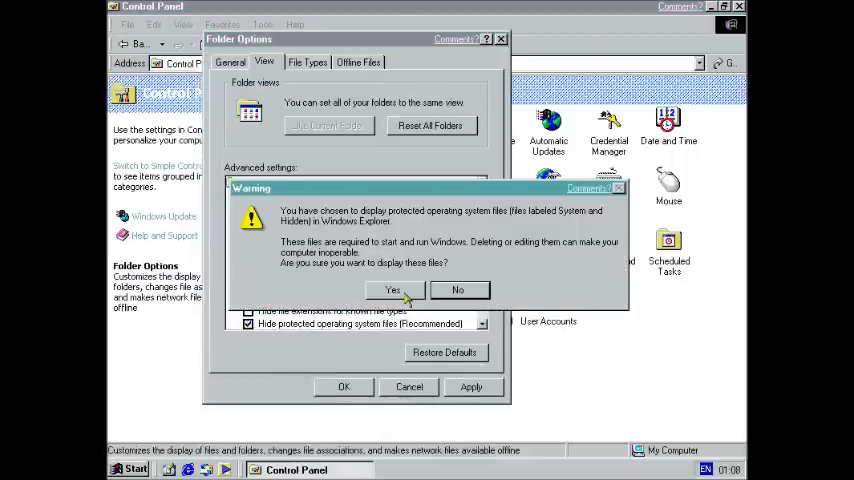
left_click(392, 288)
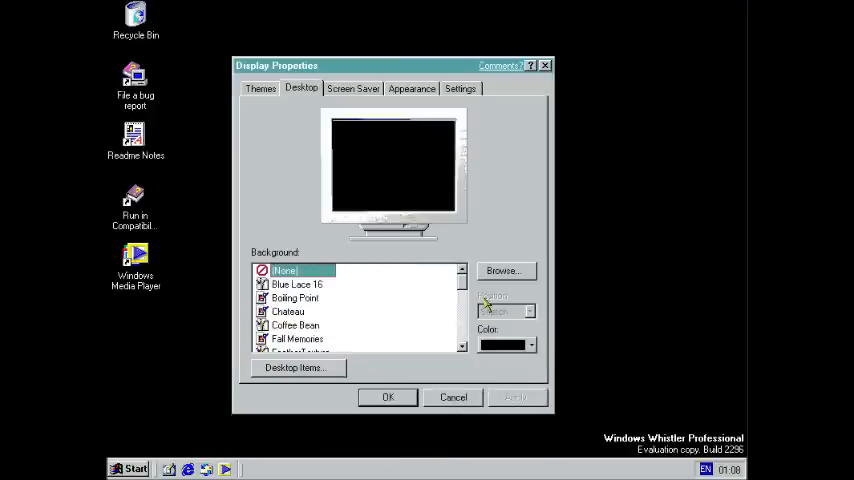
Step: Set the Windows 2000 wallpaper, centered, as the desktop background
scroll("down", 3)
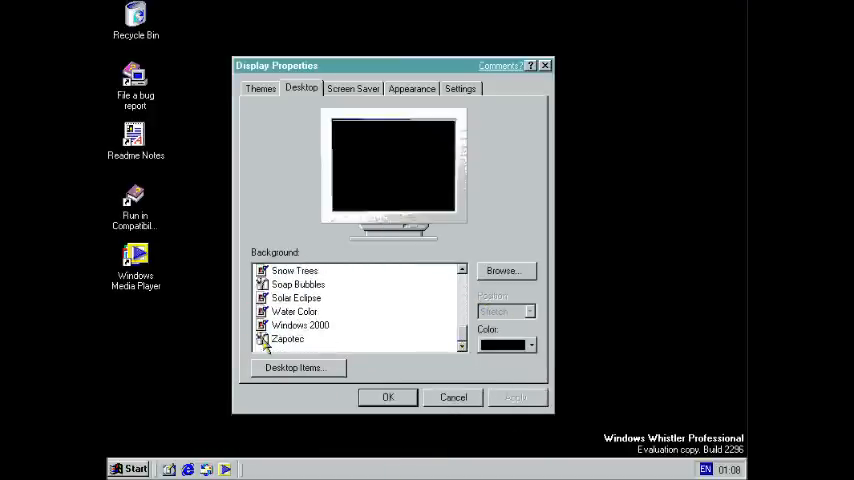
left_click(288, 338)
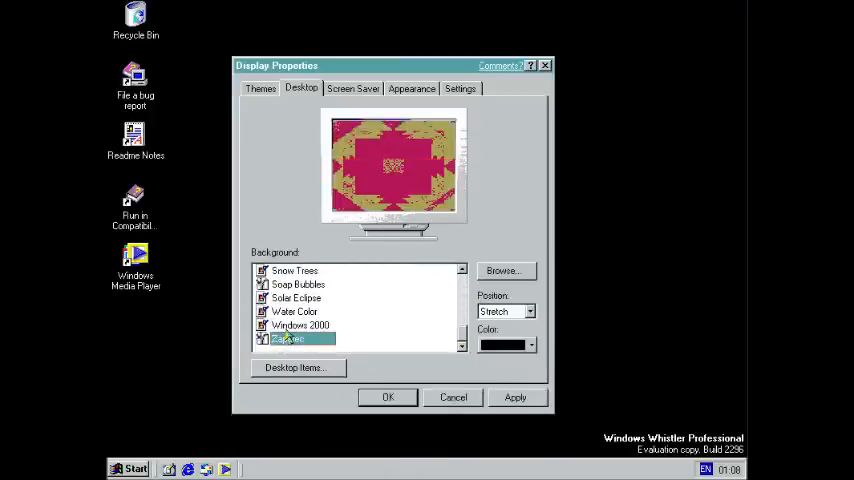
left_click(300, 324)
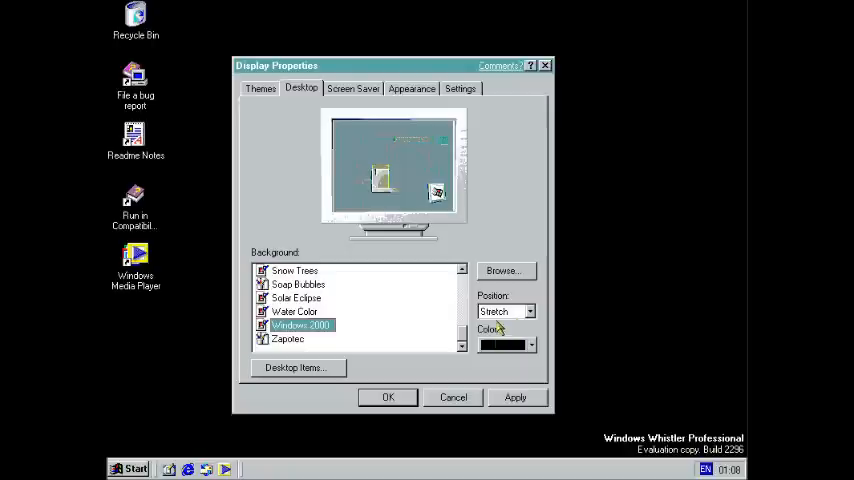
left_click(516, 396)
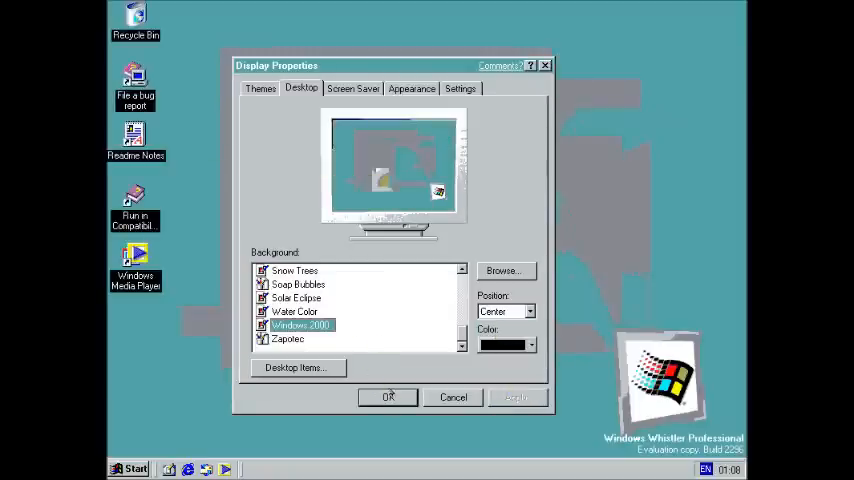
Step: Choose the Mystify screen saver and apply the display settings
left_click(352, 88)
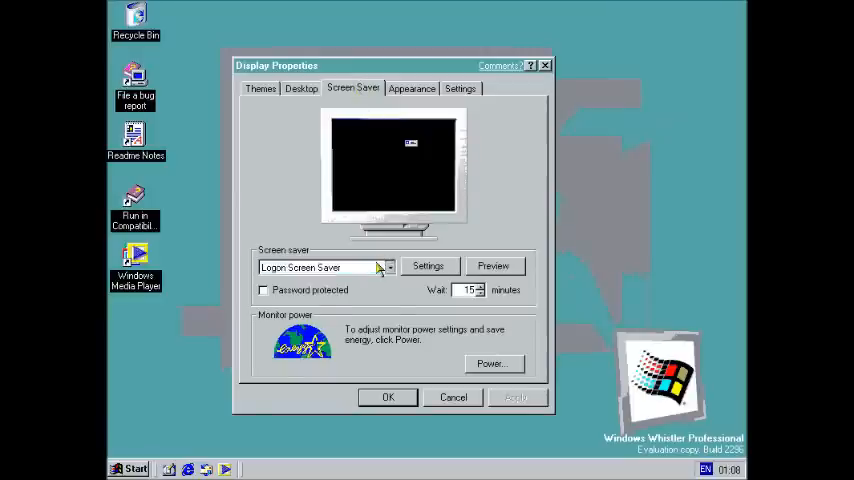
left_click(388, 268)
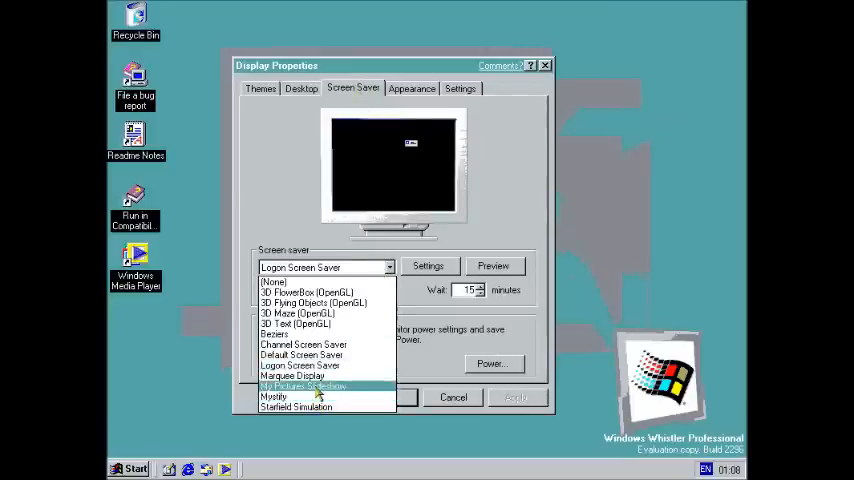
left_click(274, 396)
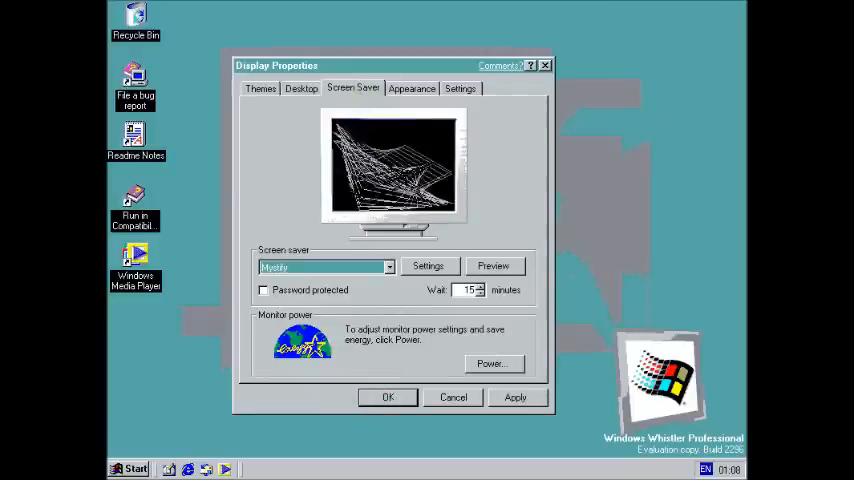
left_click(412, 88)
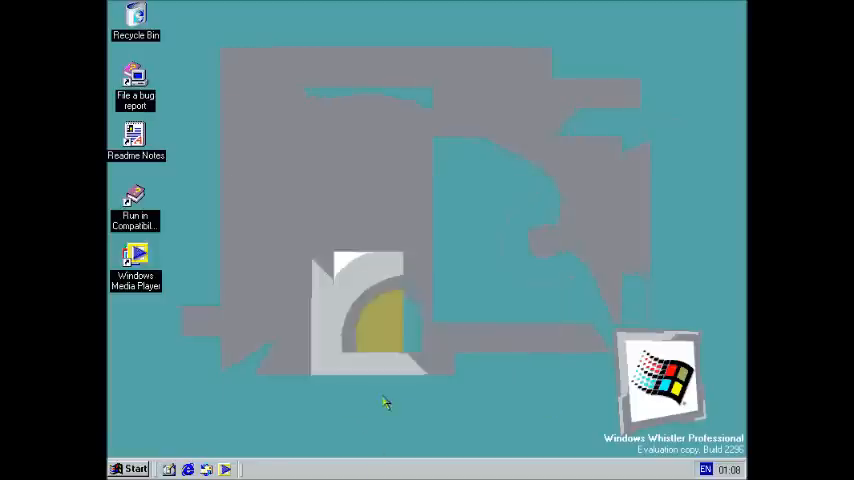
mouse_move(390, 378)
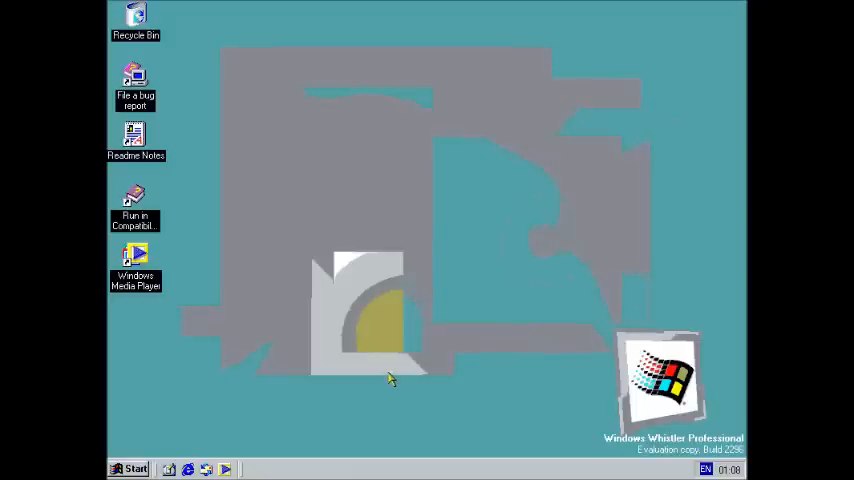
mouse_move(160, 456)
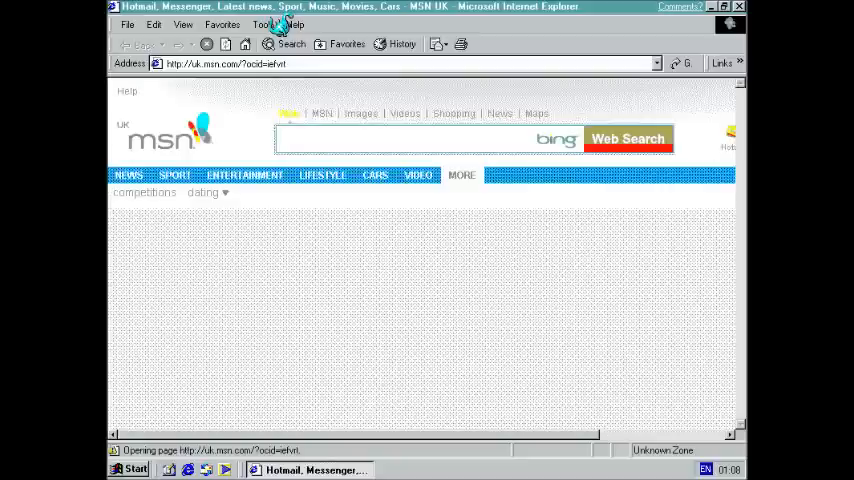
left_click(296, 24)
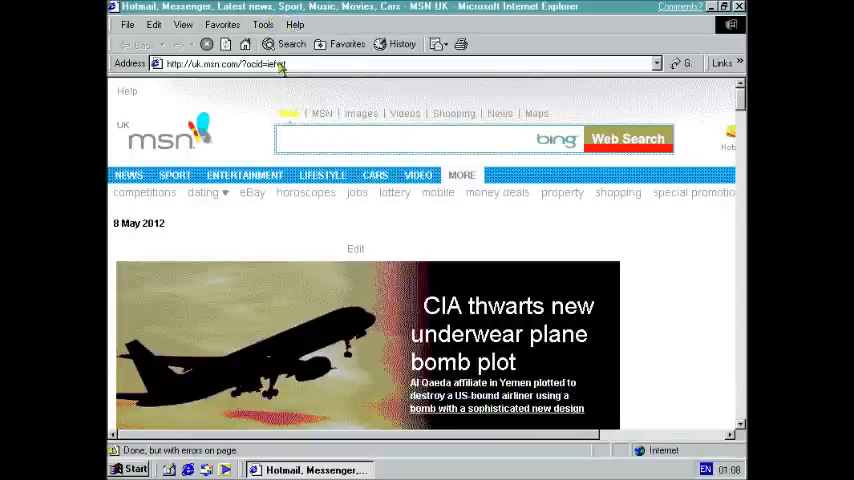
type("windows")
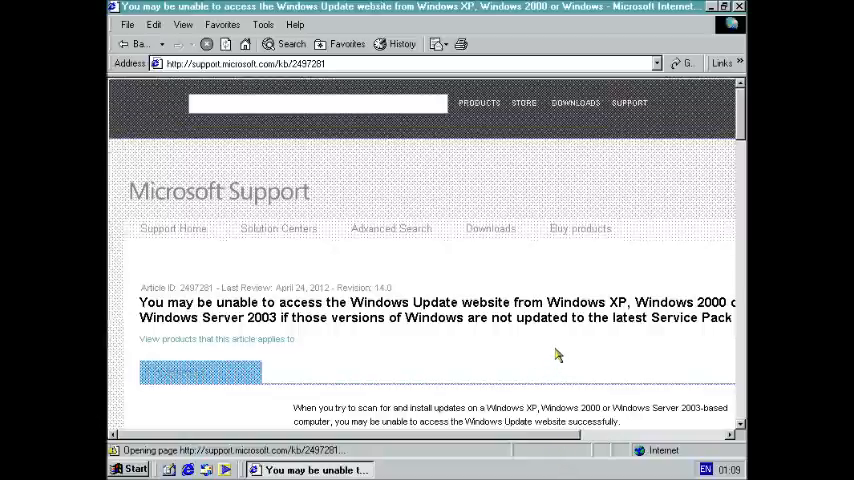
scroll("down", 3)
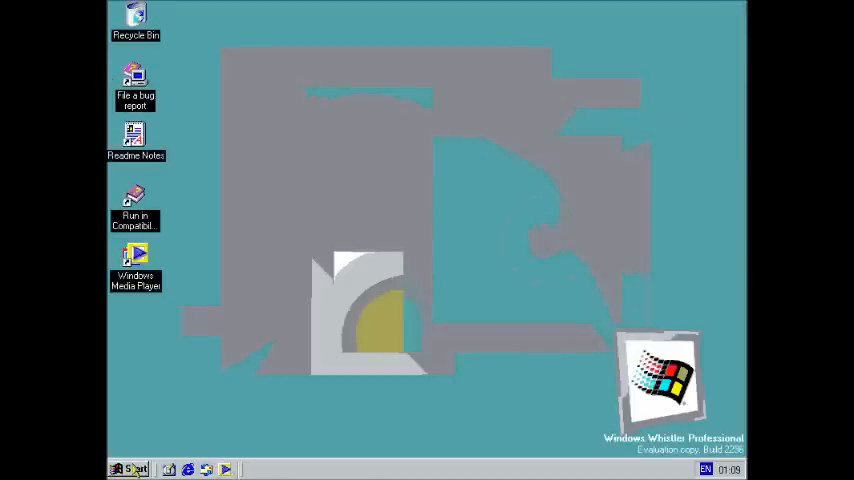
left_click(128, 468)
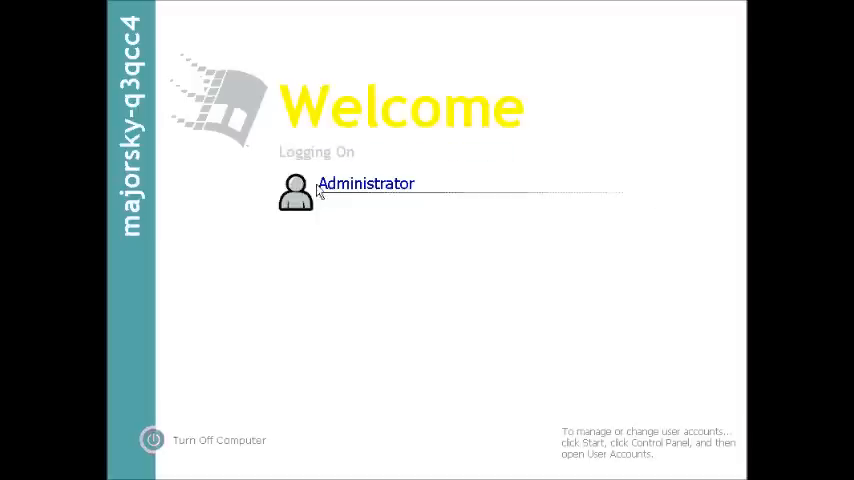
left_click(364, 184)
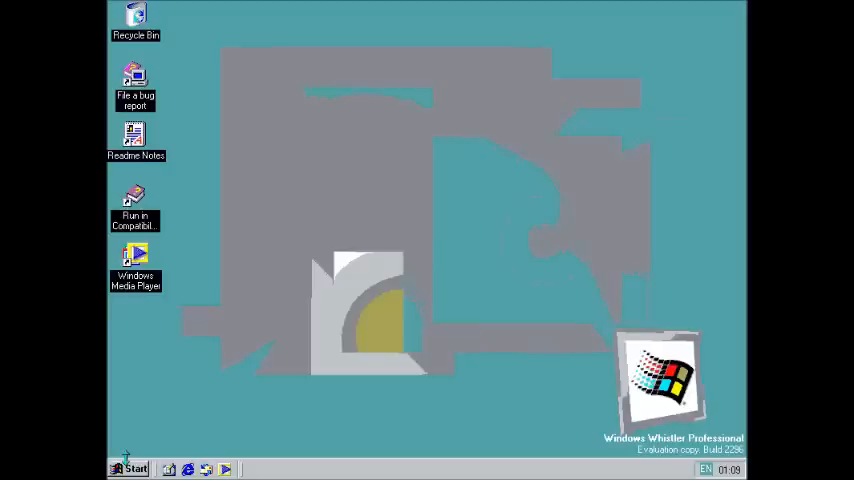
Step: Launch the Whistler bug report form from its desktop shortcut and move down to the issue details
left_click(136, 90)
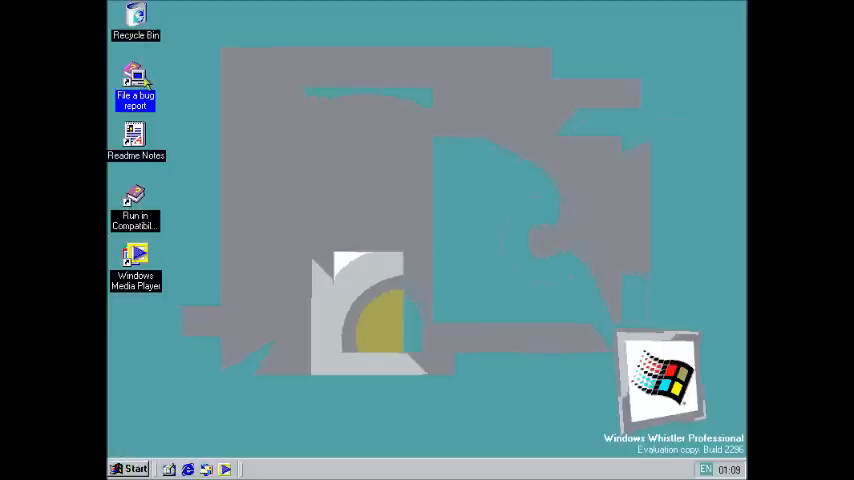
double_click(136, 84)
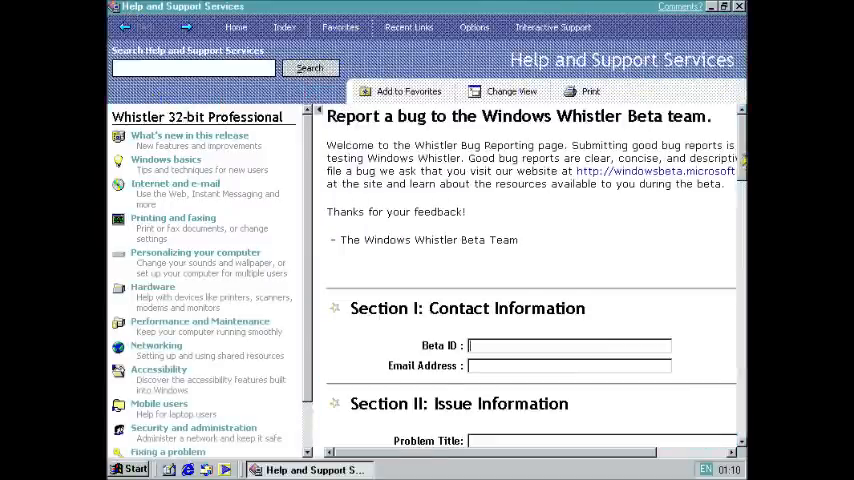
scroll("down", 3)
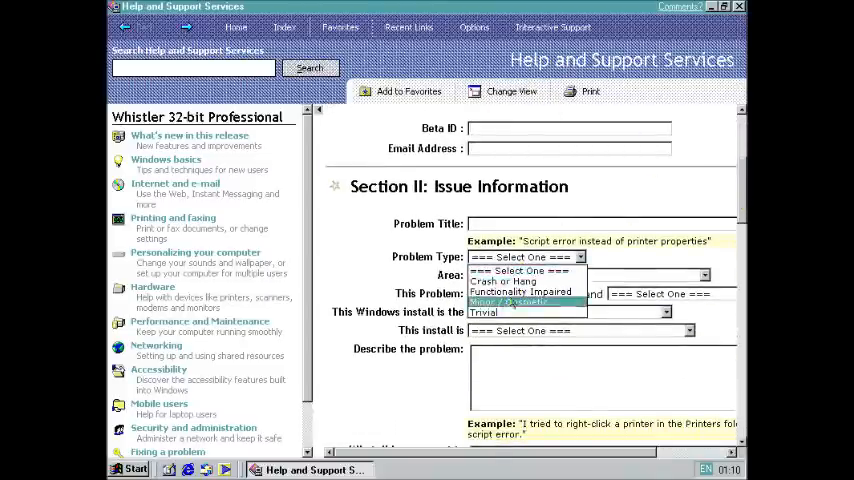
Step: Set Problem Type Crash or Hang, Area Display / Video / Multimonitor, and the installed Windows edition
left_click(520, 280)
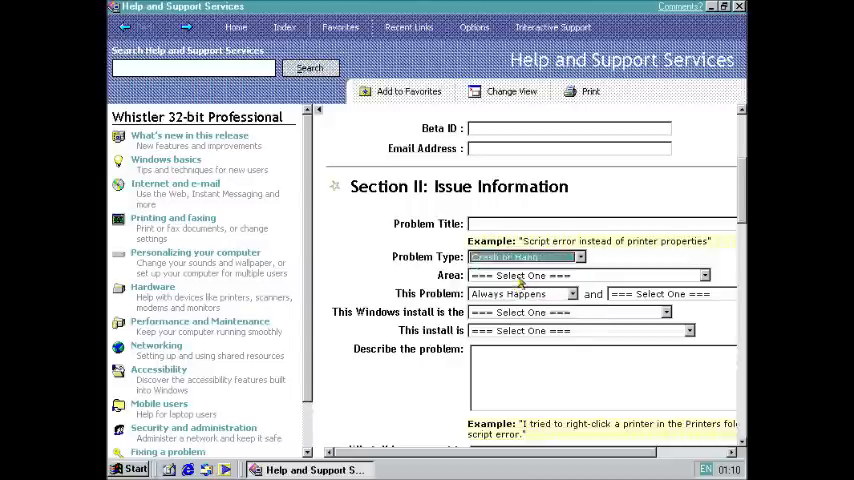
left_click(588, 276)
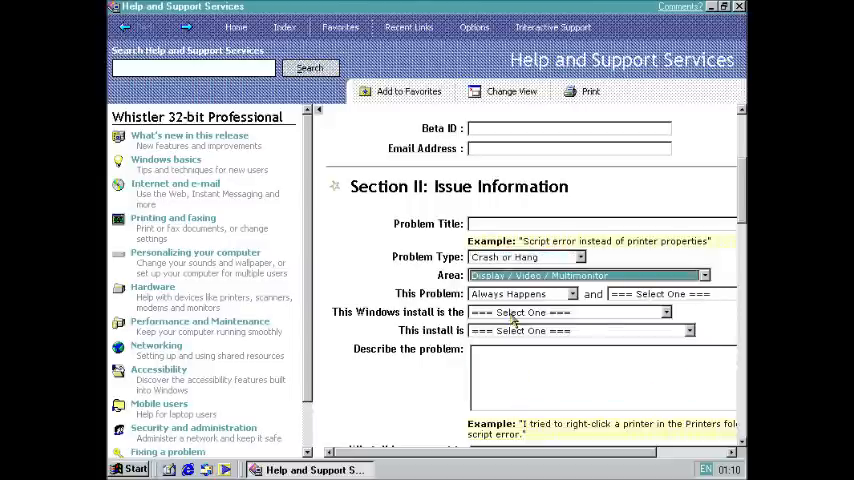
left_click(666, 312)
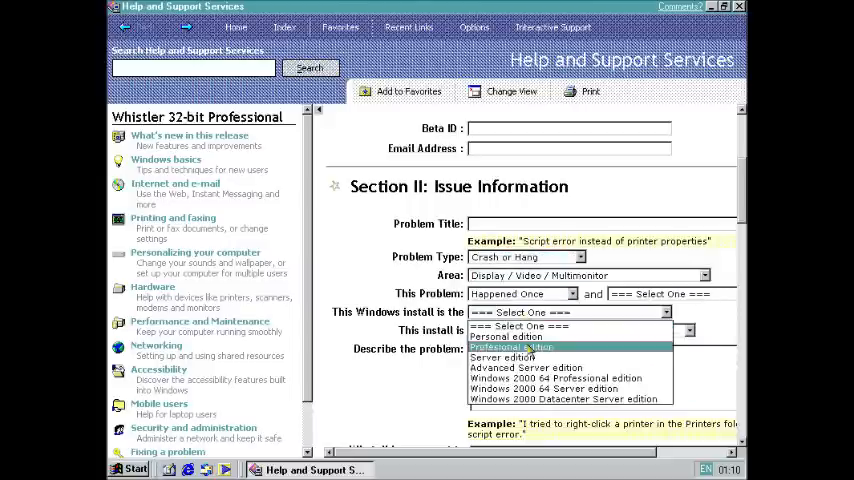
left_click(504, 356)
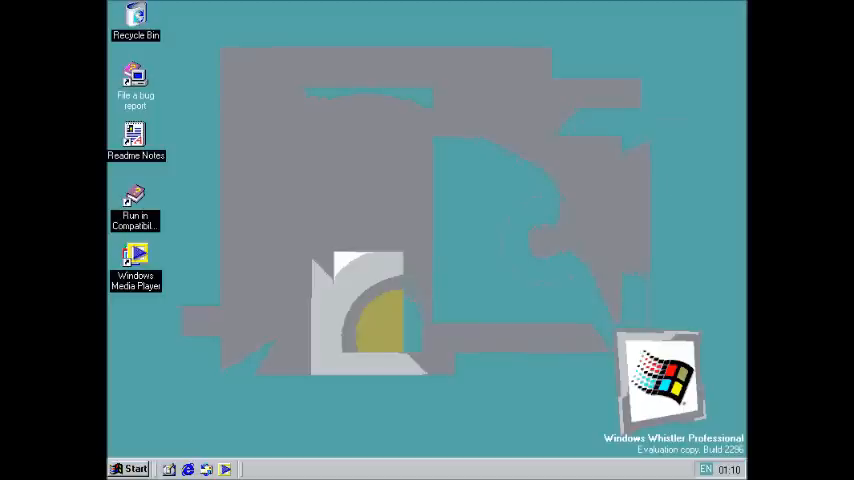
mouse_move(640, 404)
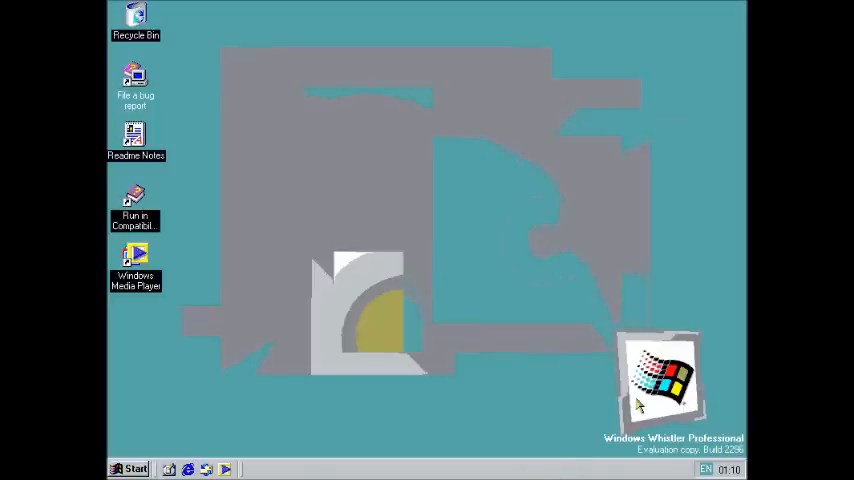